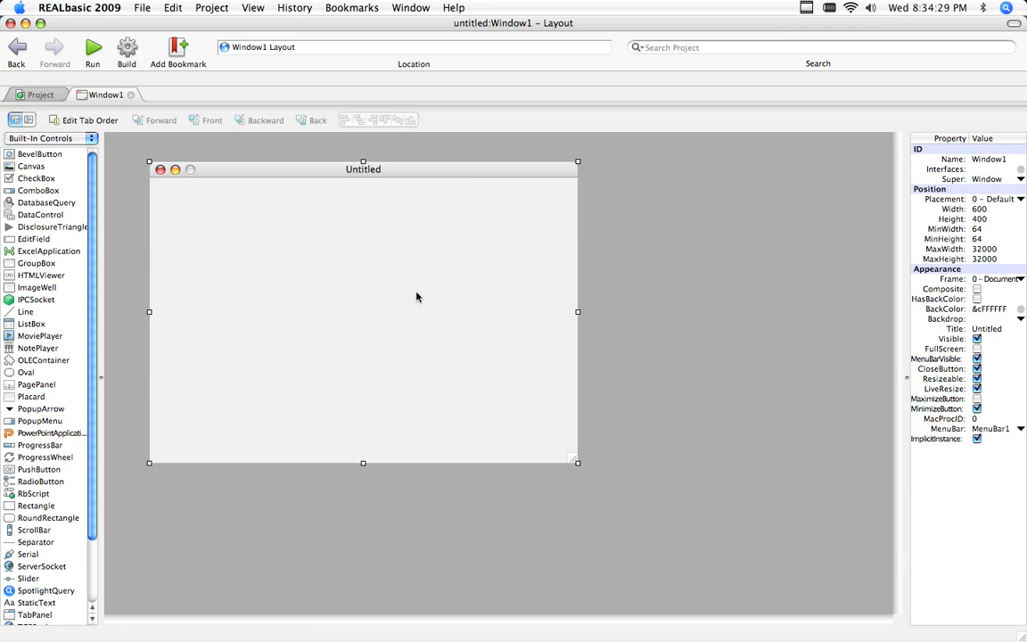
mouse_move(395, 260)
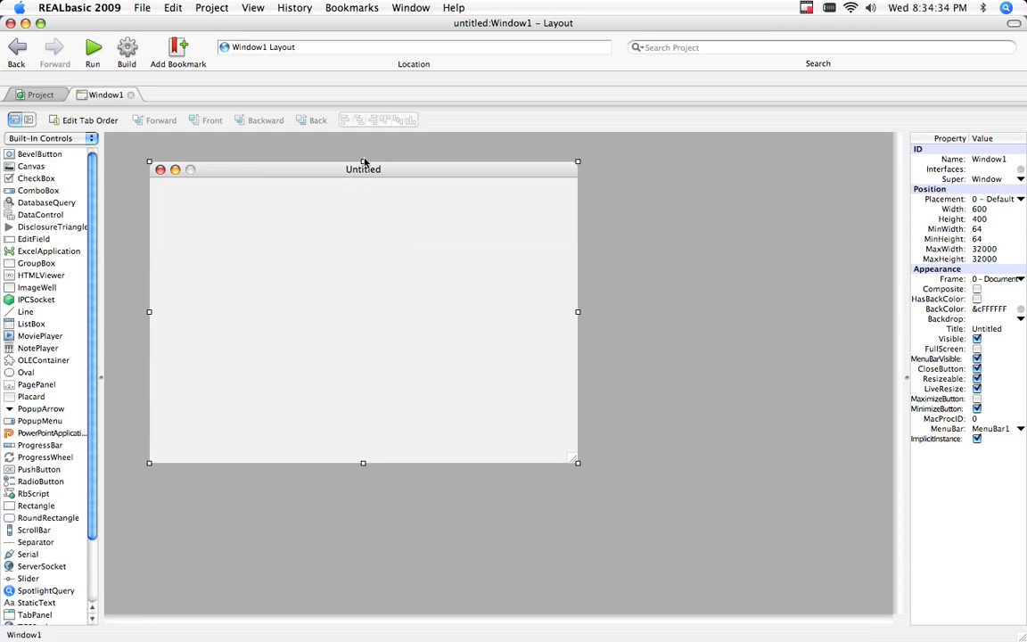
mouse_move(321, 200)
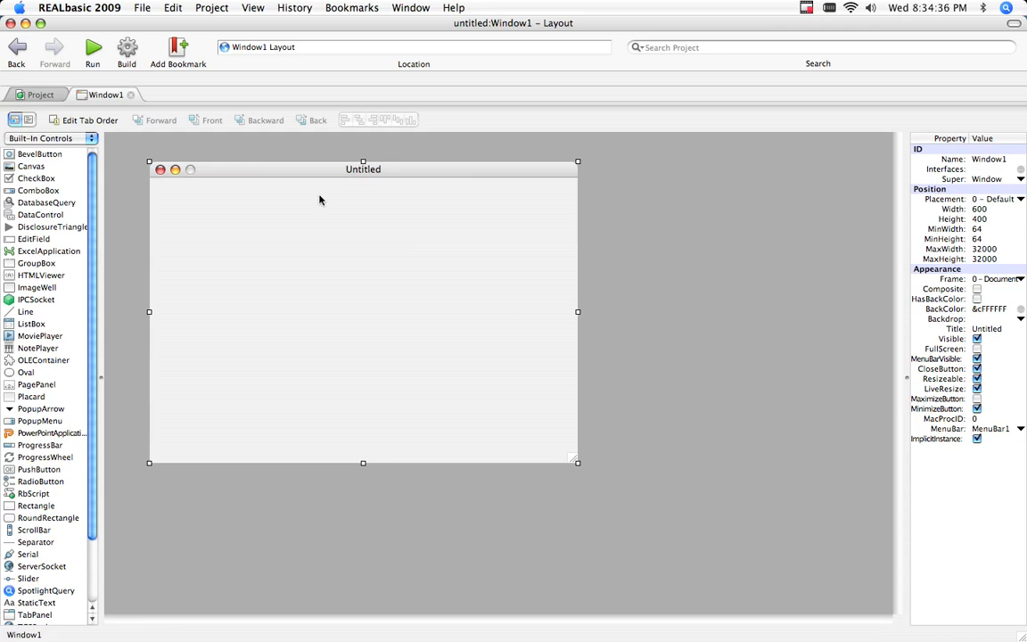
mouse_move(370, 159)
text(Calculator)
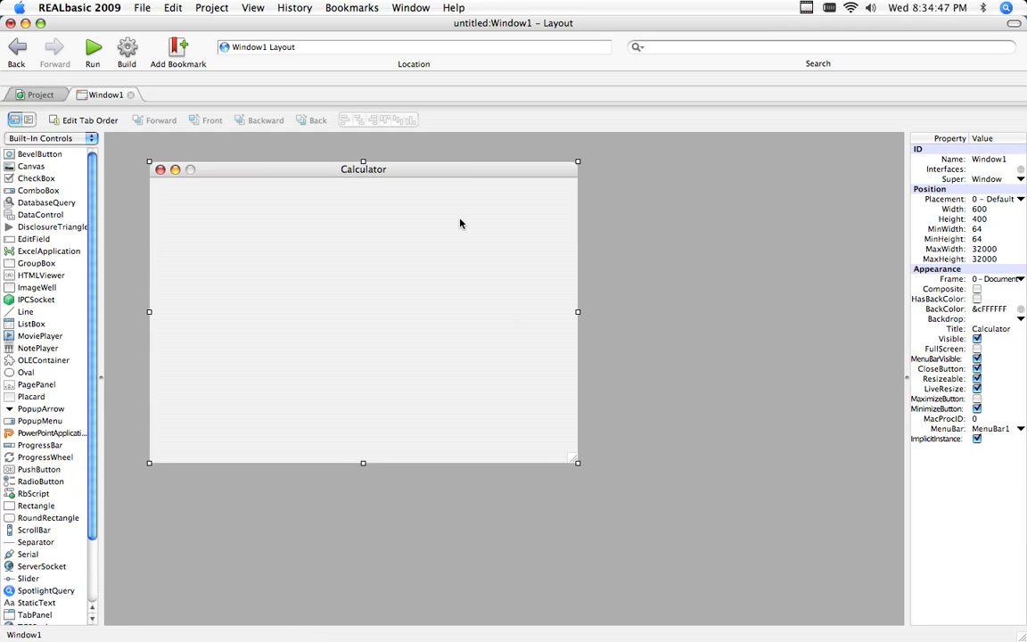
mouse_move(374, 172)
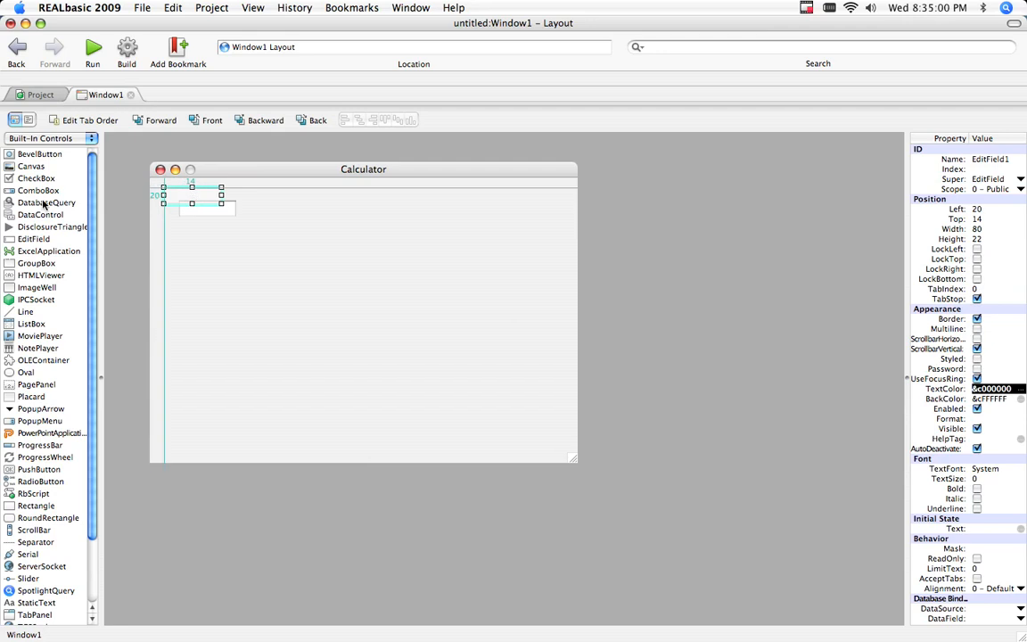
Step: Arrange three EditFields: two side by side at the top and one centered beneath them
drag(191, 201, 347, 201)
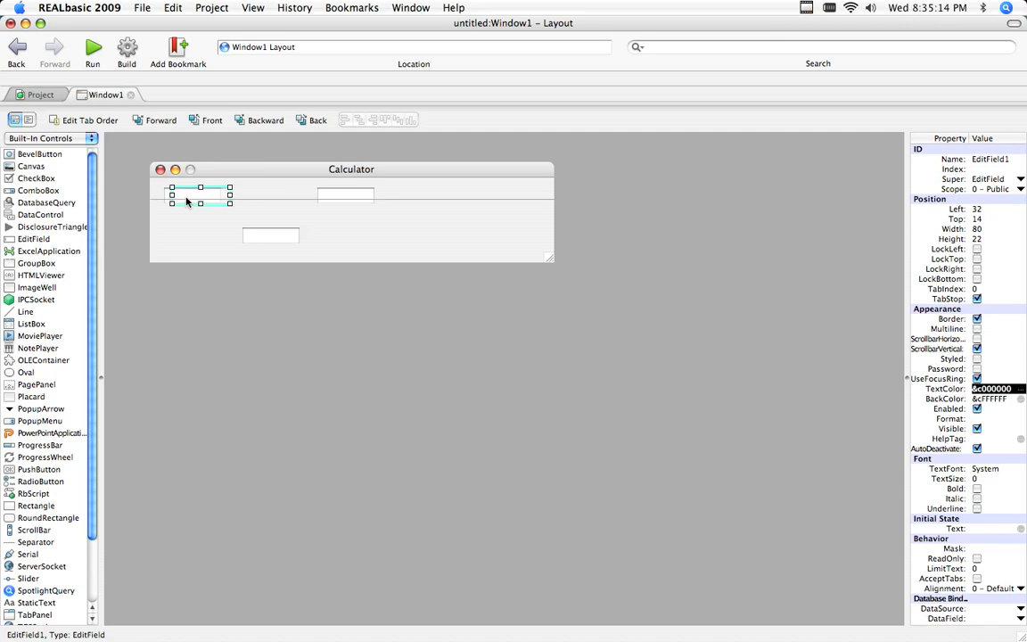
drag(201, 194, 240, 194)
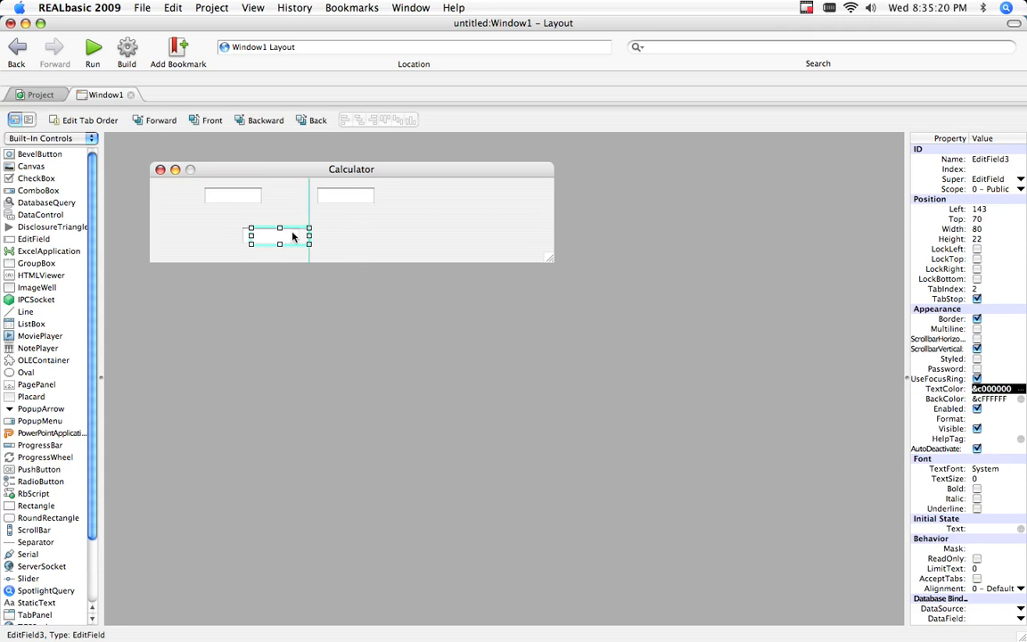
drag(280, 236, 286, 236)
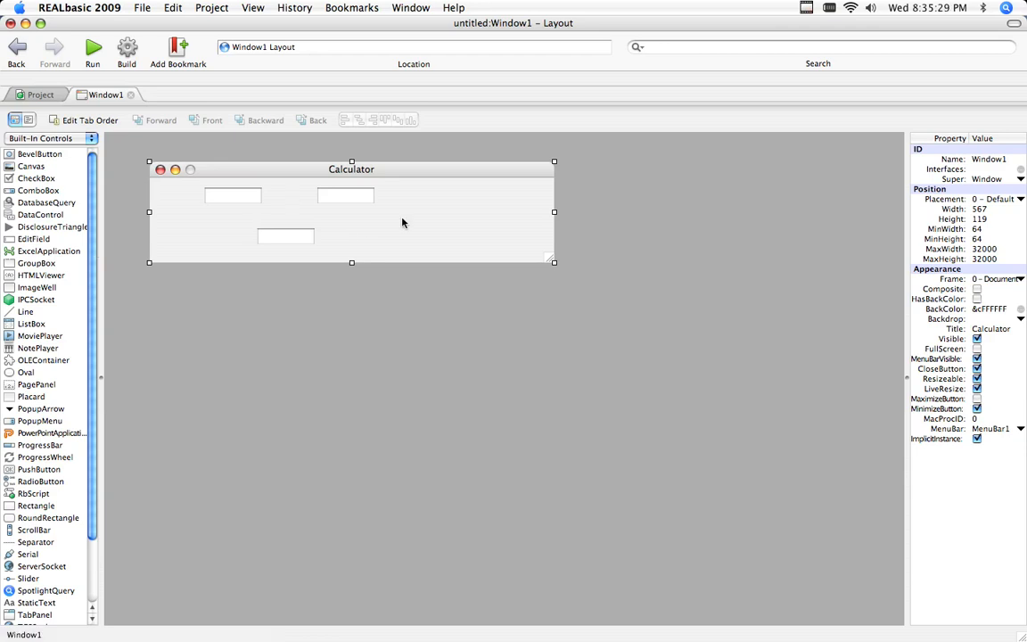
mouse_move(391, 241)
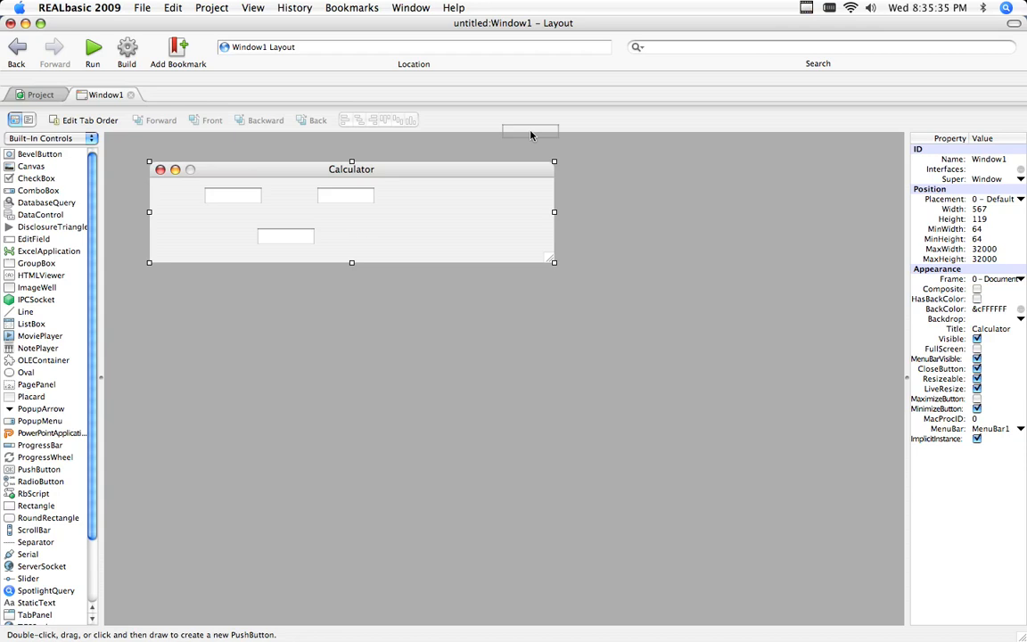
Step: Add the first two PushButtons at the top right and enlarge the Calculator window
drag(530, 132, 519, 194)
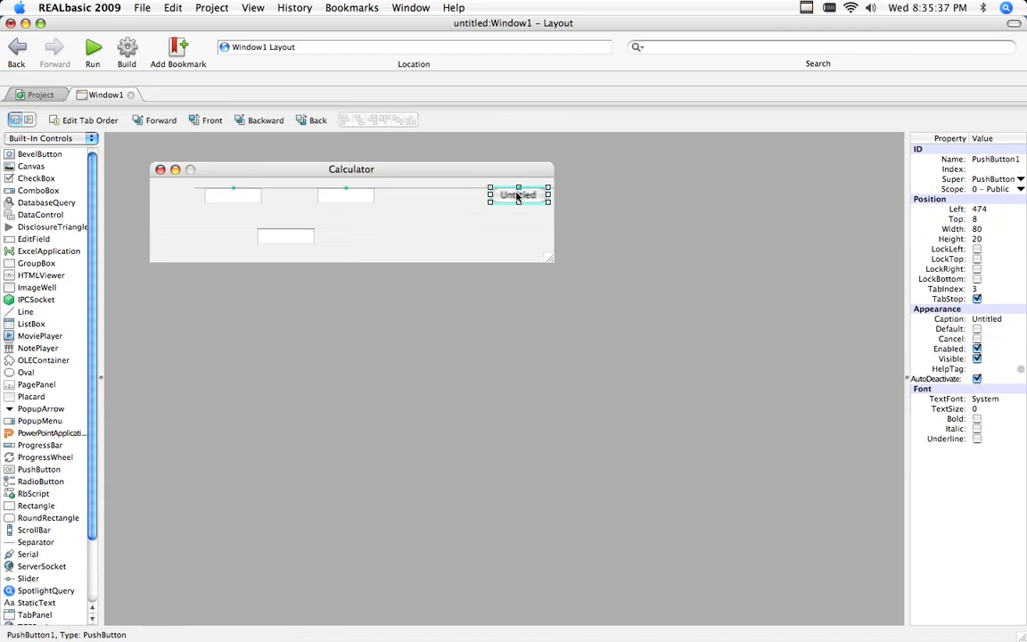
drag(519, 194, 511, 194)
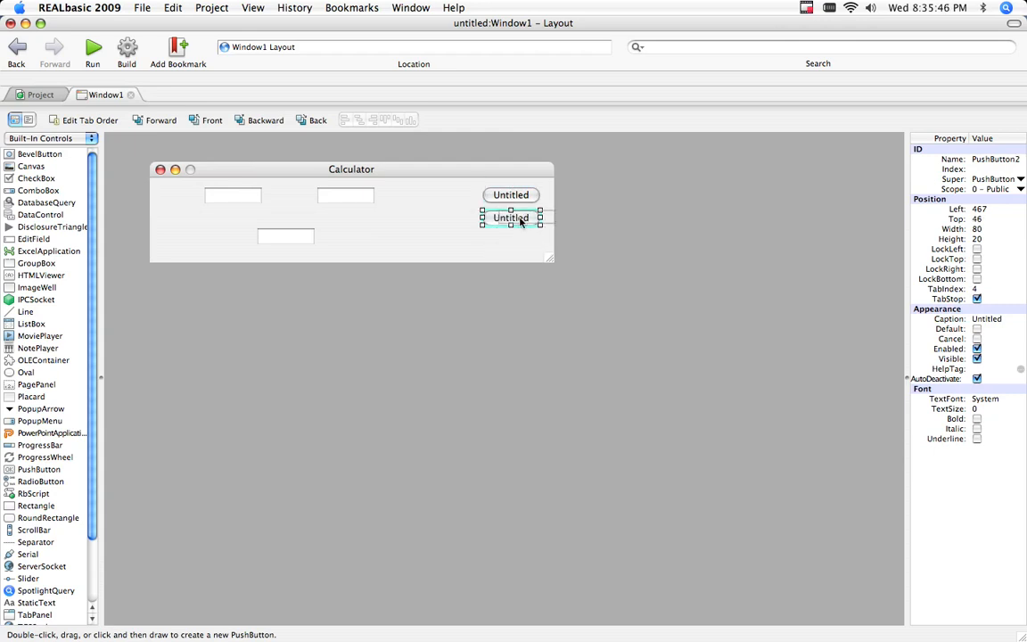
drag(511, 217, 515, 243)
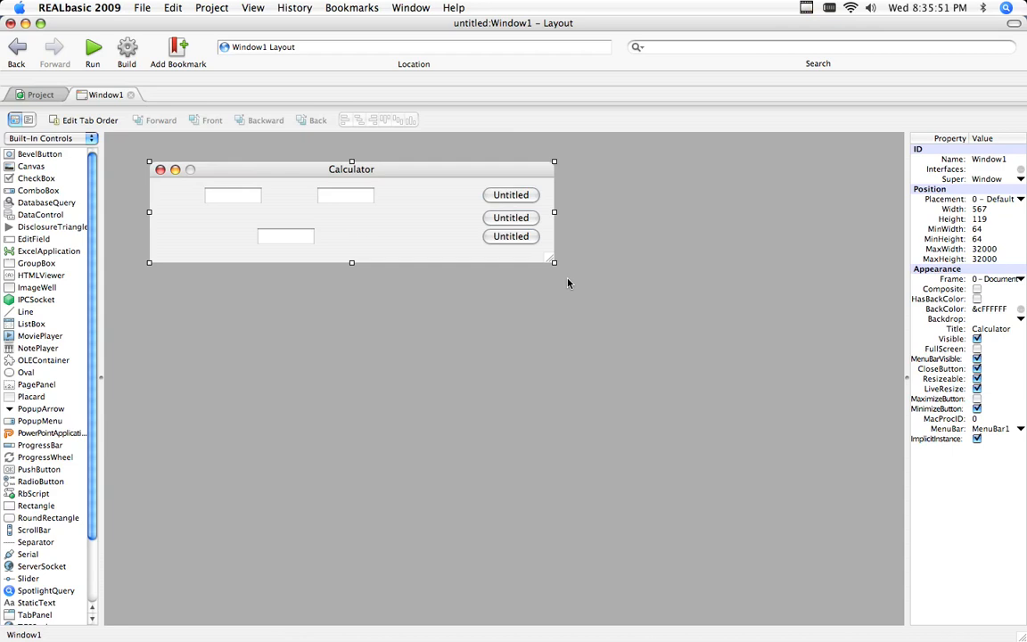
drag(554, 261, 597, 334)
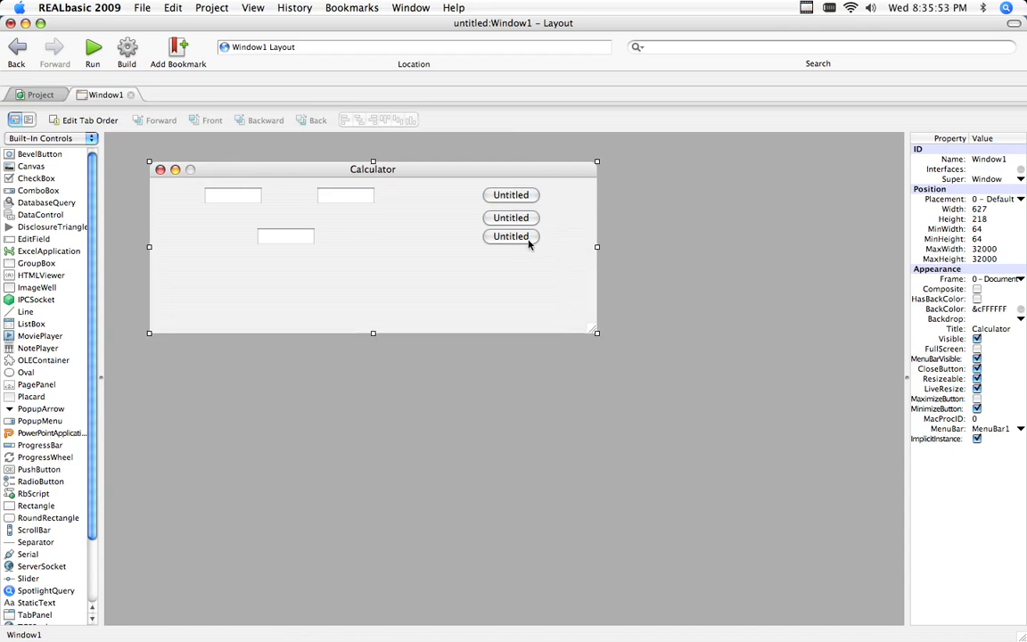
Step: Add the third and fourth PushButtons below, forming a column of four 'Untitled' buttons
click(511, 236)
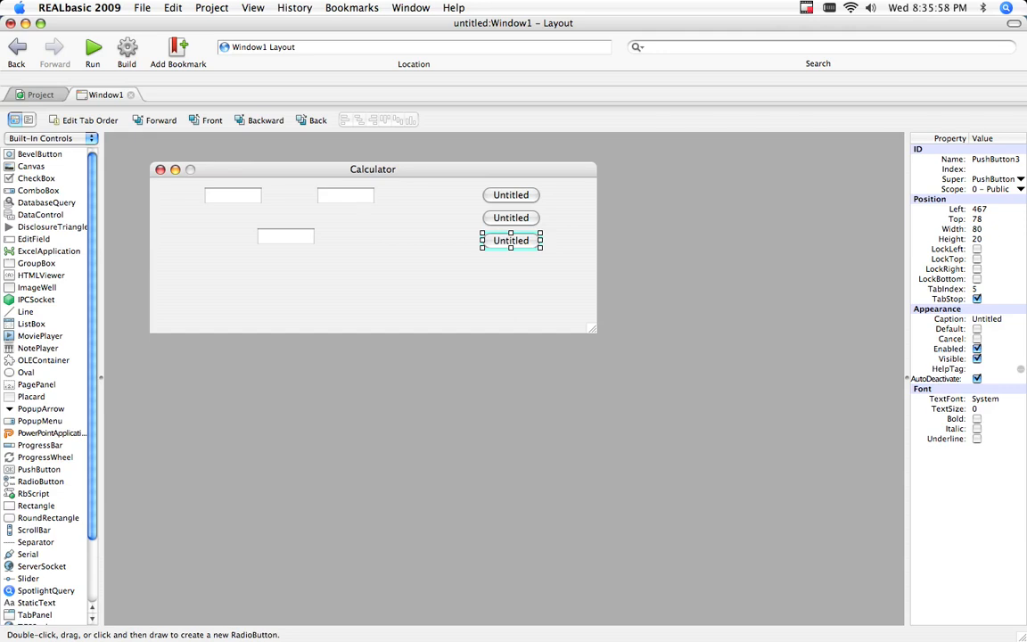
drag(511, 240, 555, 267)
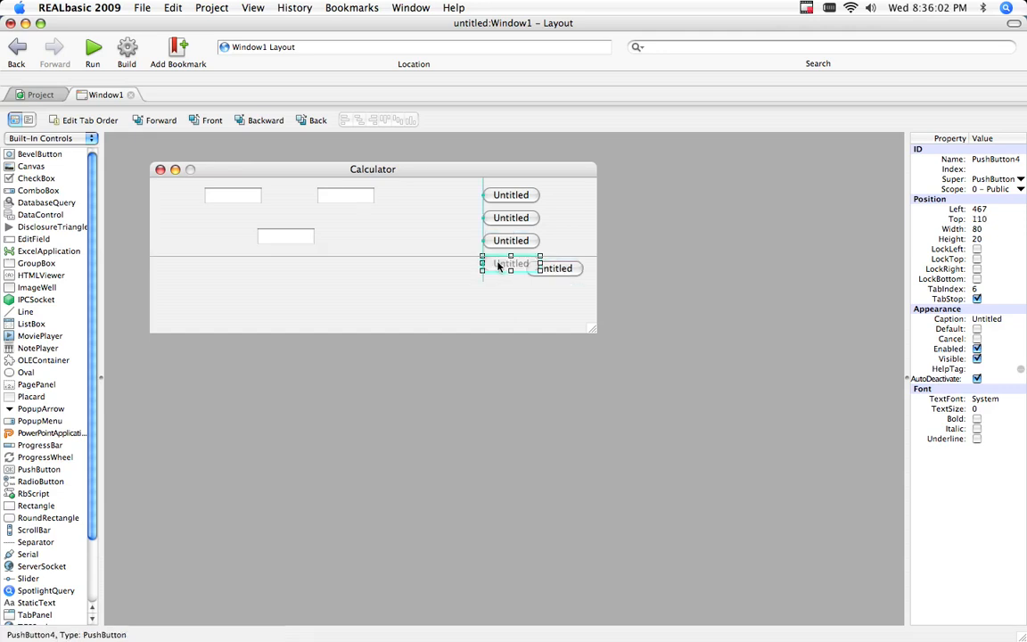
click(511, 194)
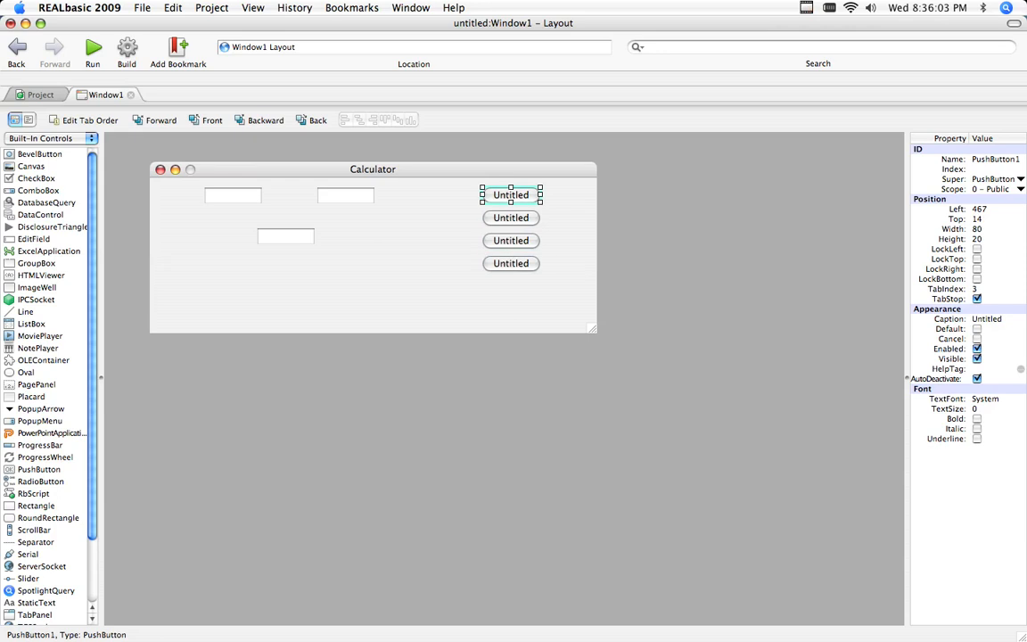
Step: Caption the four buttons +, -, * and /, then narrow the window to fit them
click(994, 318)
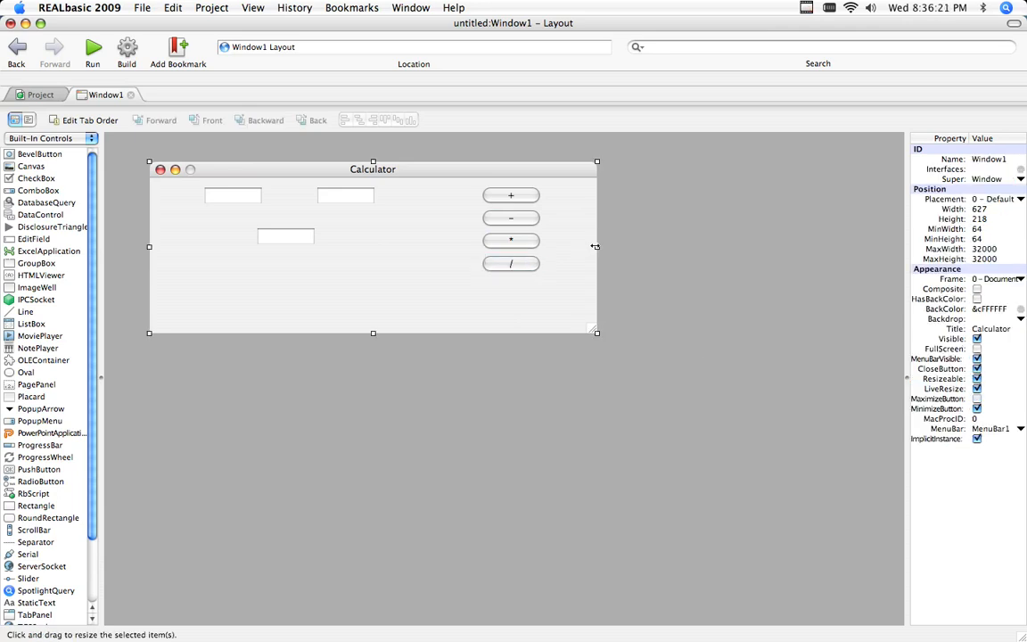
drag(596, 247, 566, 246)
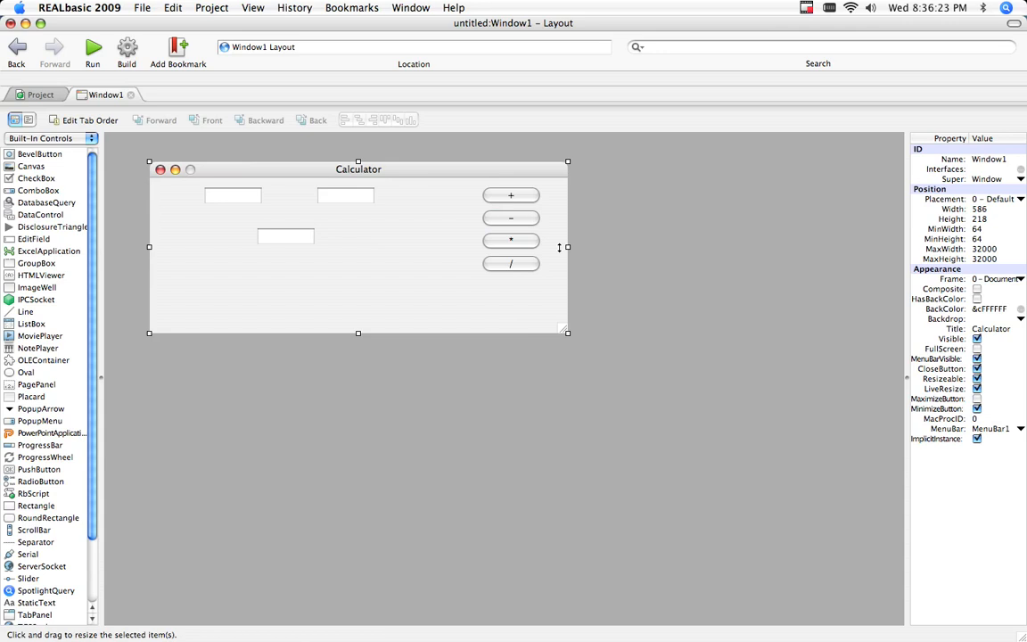
drag(567, 247, 549, 247)
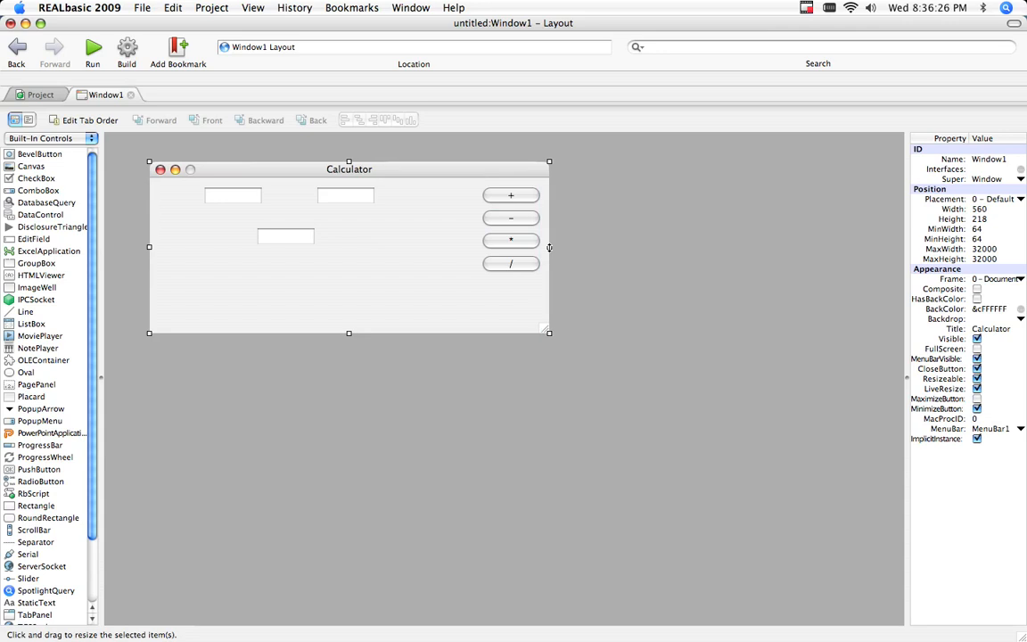
drag(549, 247, 557, 249)
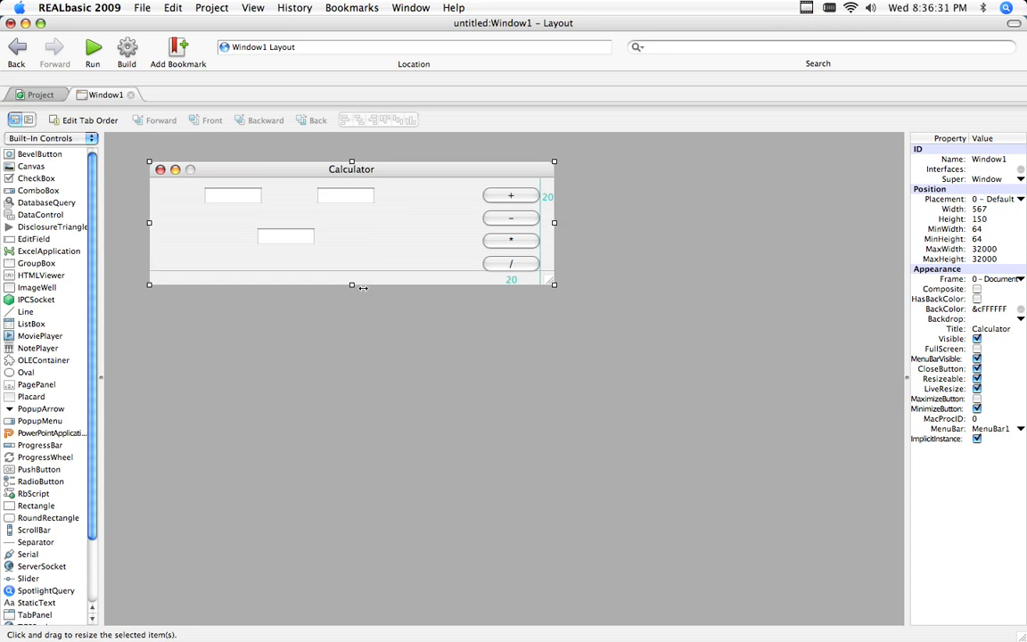
Step: Widen the lower EditField and the second top EditField by dragging their side handles
click(285, 241)
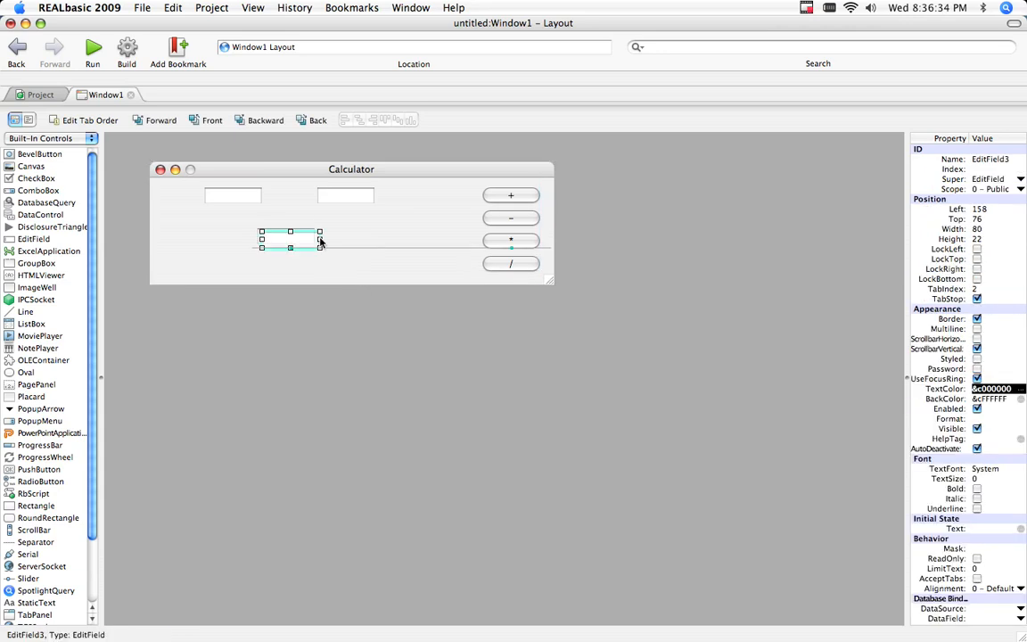
drag(319, 241, 352, 240)
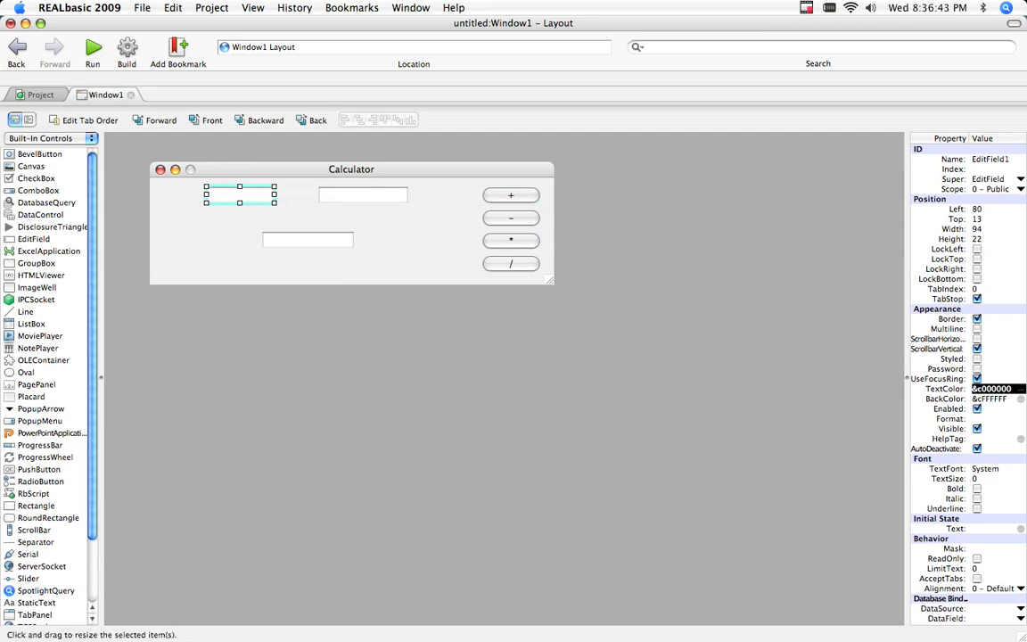
click(249, 246)
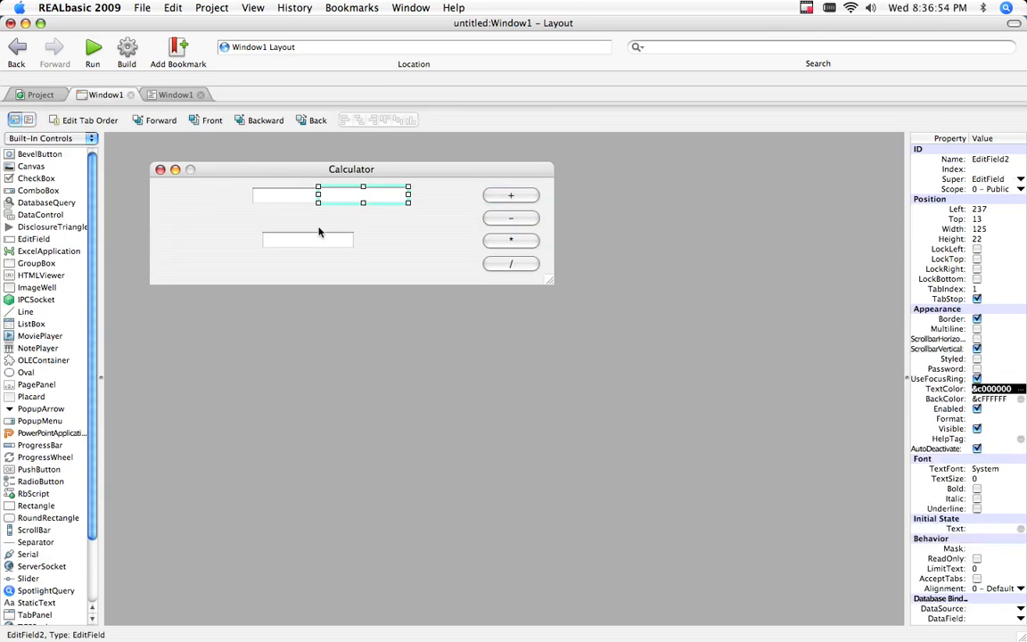
click(308, 239)
text(editfield3)
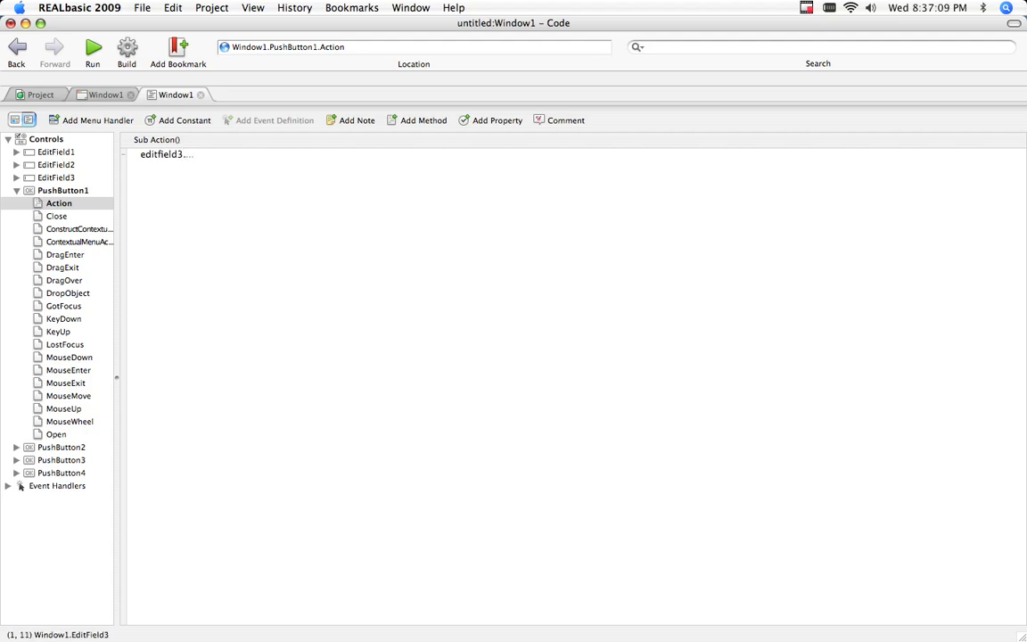
Step: Write editfield3.text = Str(Val(editfield1.text) + Val(editfield2.text)) in PushButton1's Action event
text(text =)
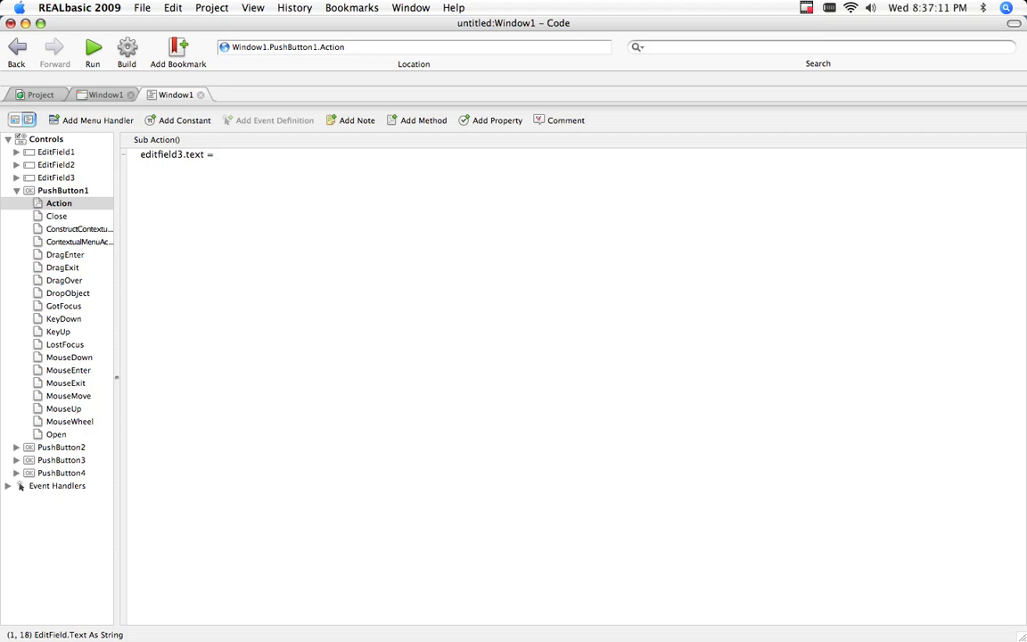
text(St)
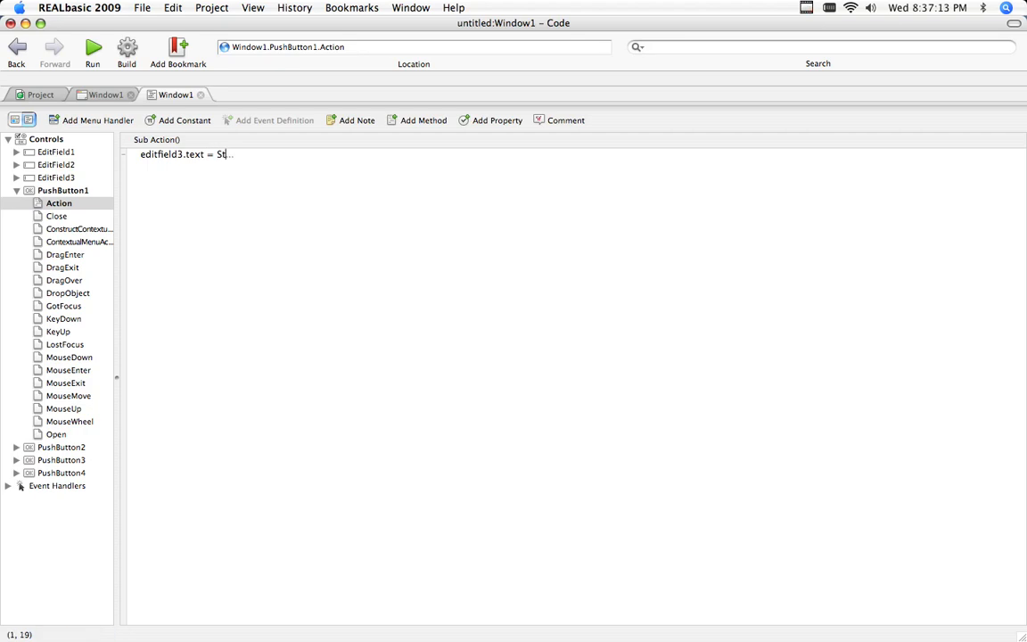
text(r(Val(e)
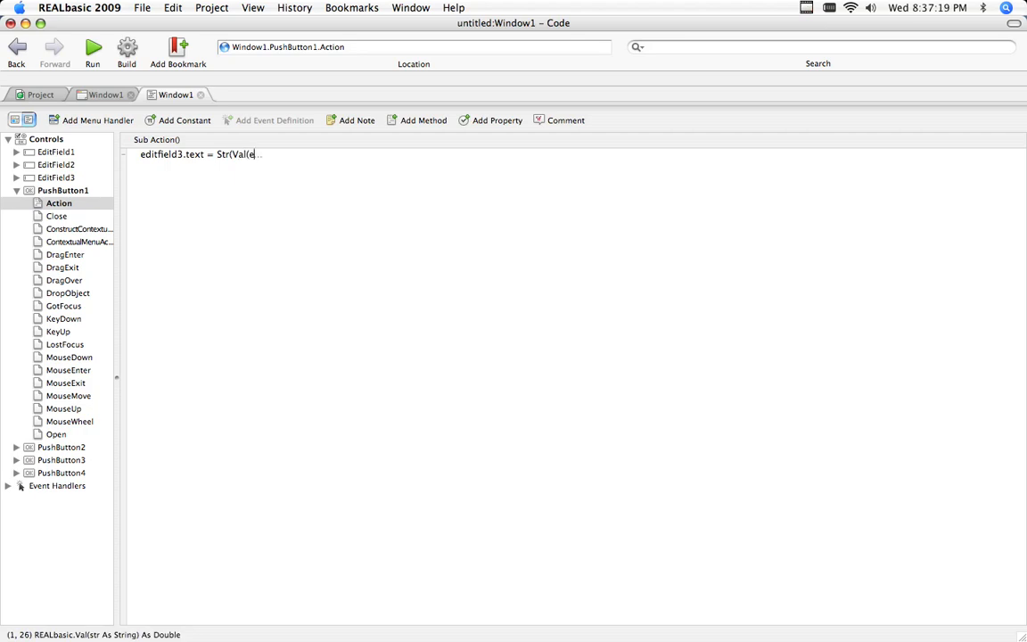
text(difield1)
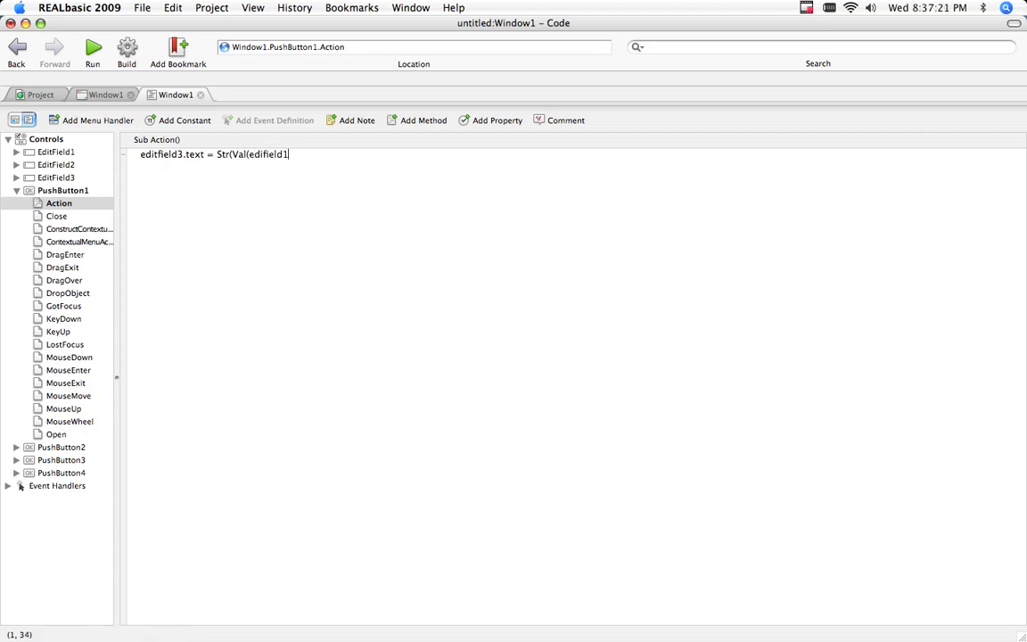
text(.text) +)
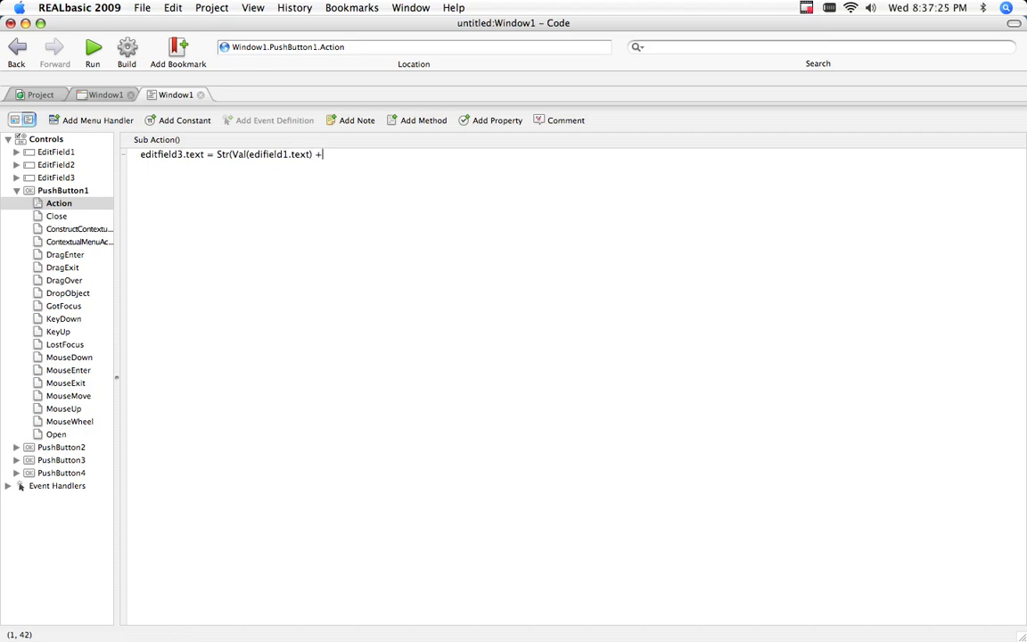
text(Val()
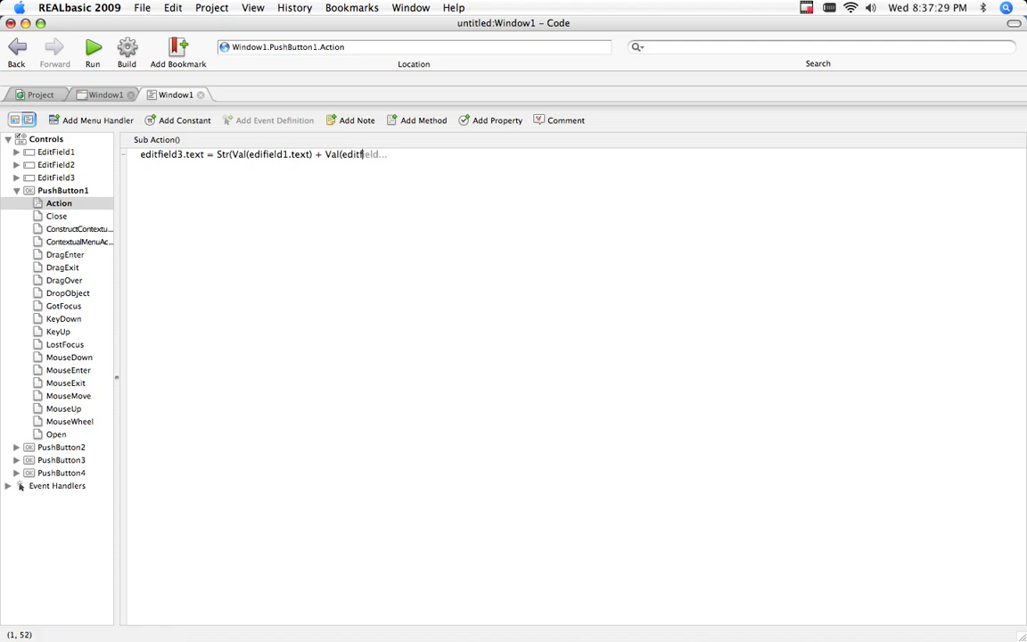
text(editfield2)
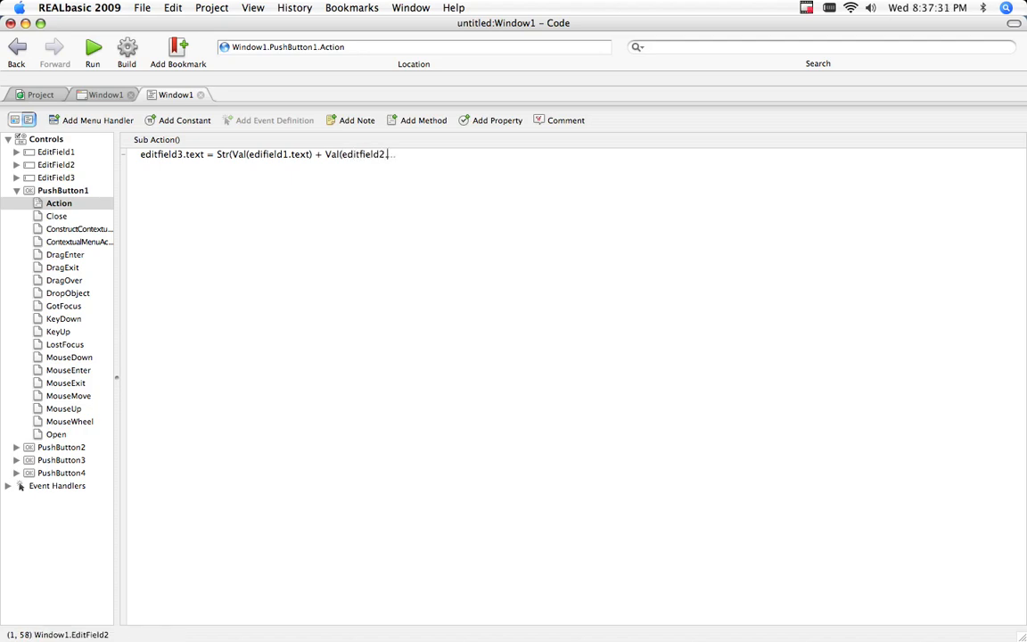
text(.text))
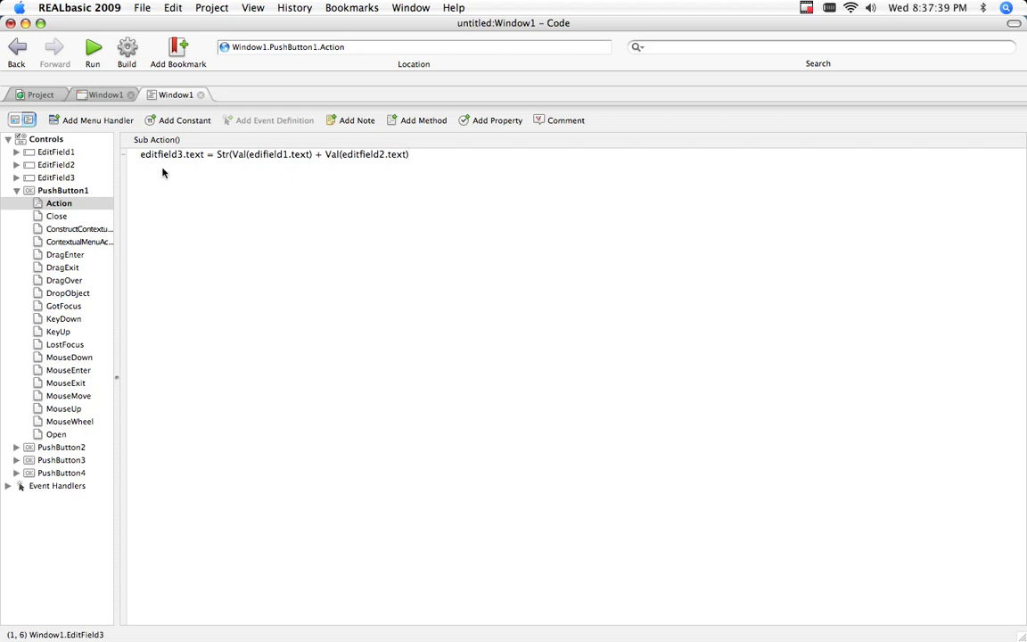
Step: Run, correct 'edifield1' to 'editfield1' and add the missing ')', then run again
click(90, 49)
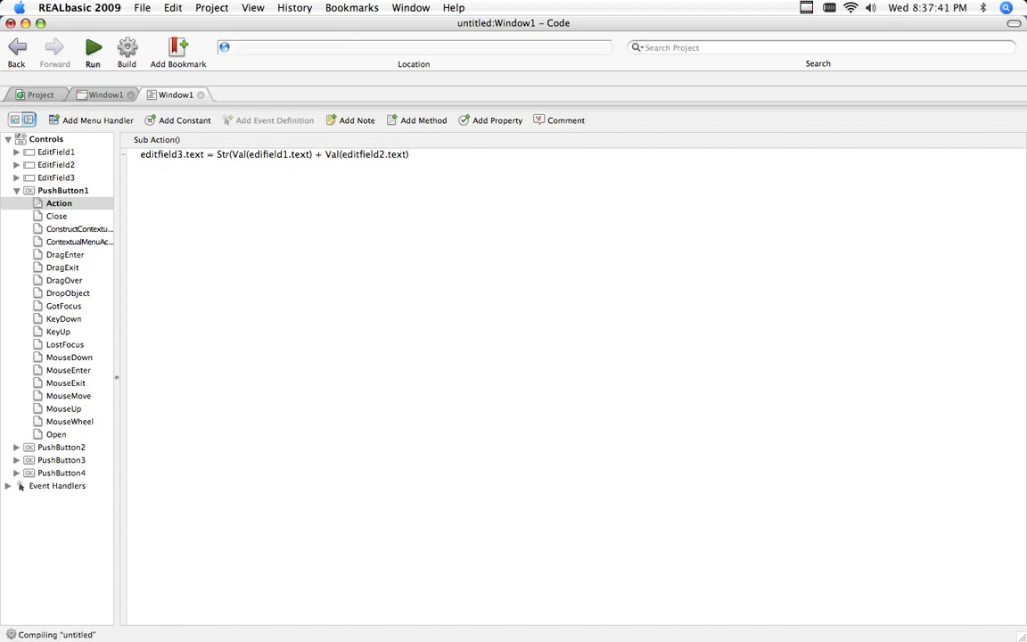
click(91, 47)
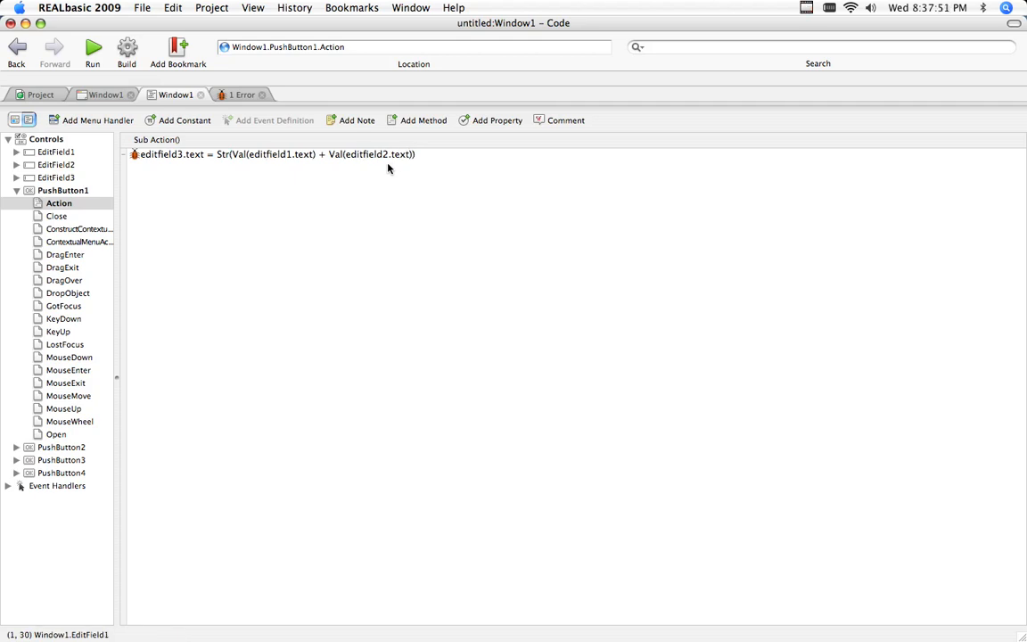
mouse_move(92, 47)
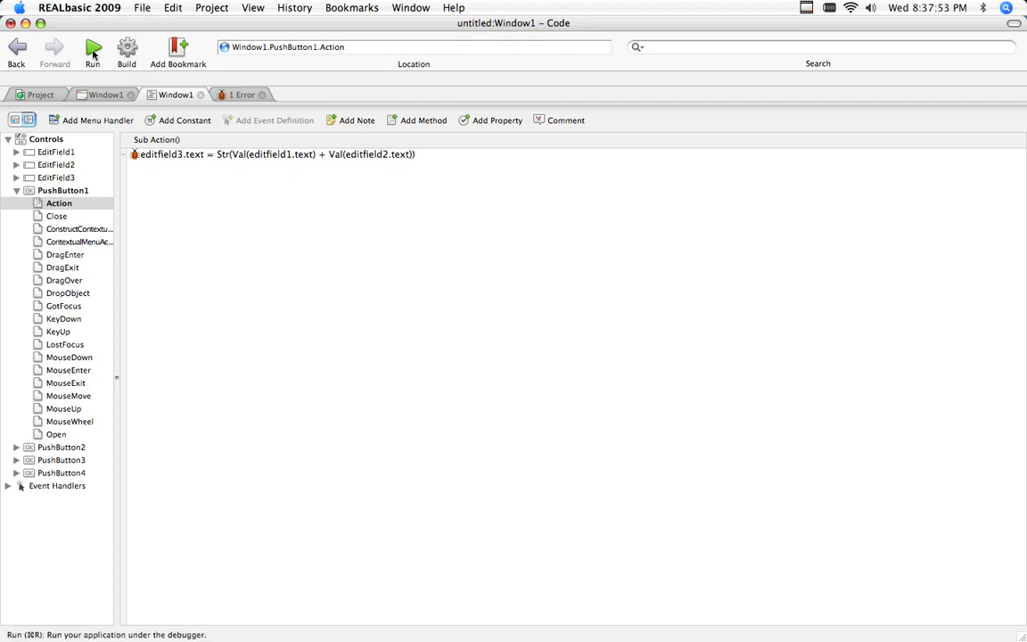
click(94, 47)
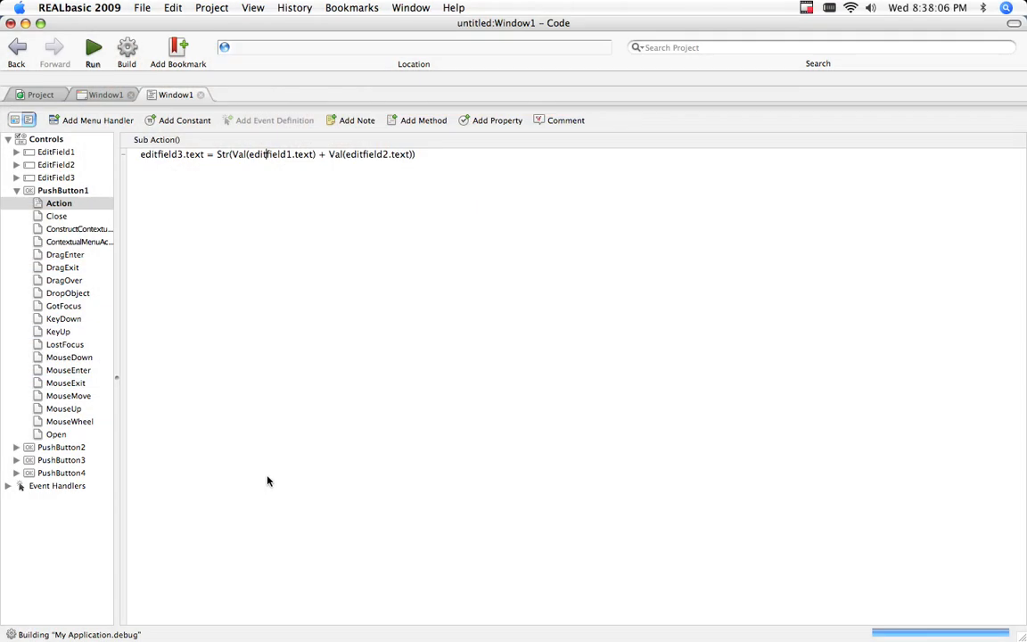
mouse_move(205, 477)
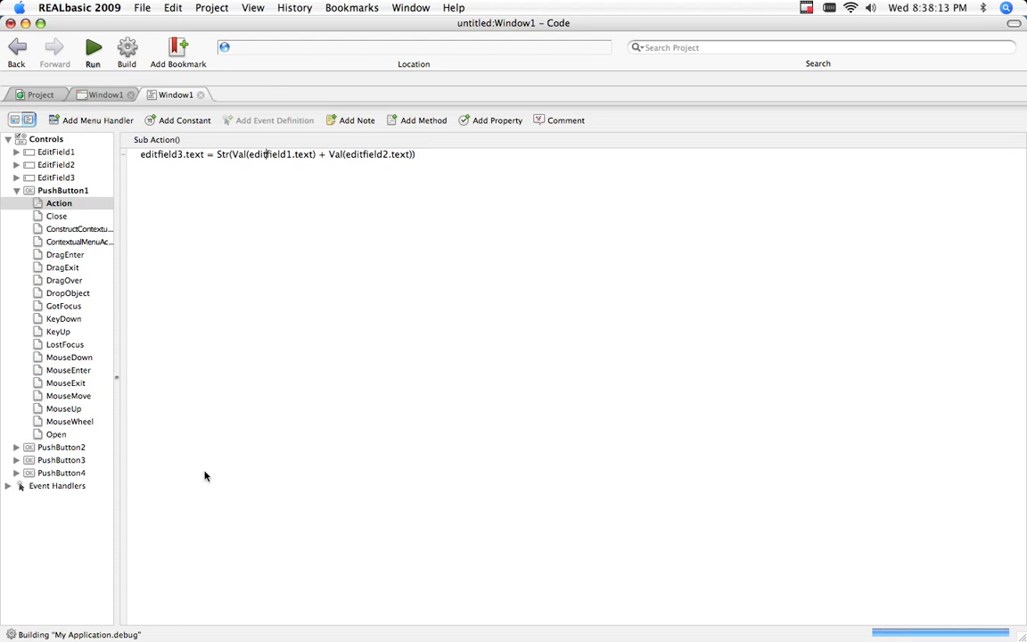
mouse_move(921, 620)
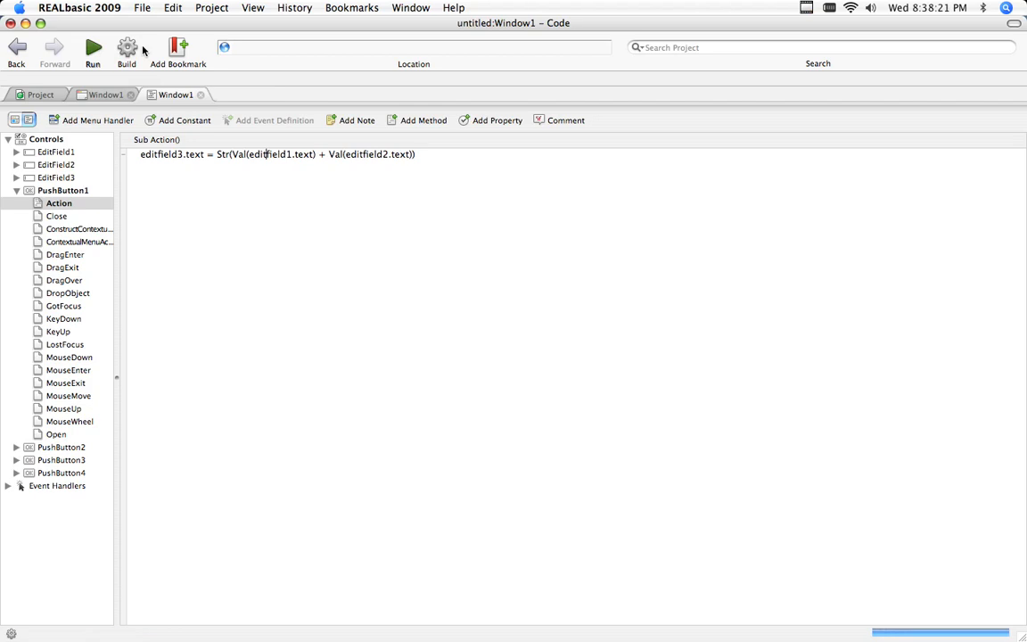
Step: Launch the debug Calculator, enter 1 and 1, and confirm the + button shows 2
click(92, 49)
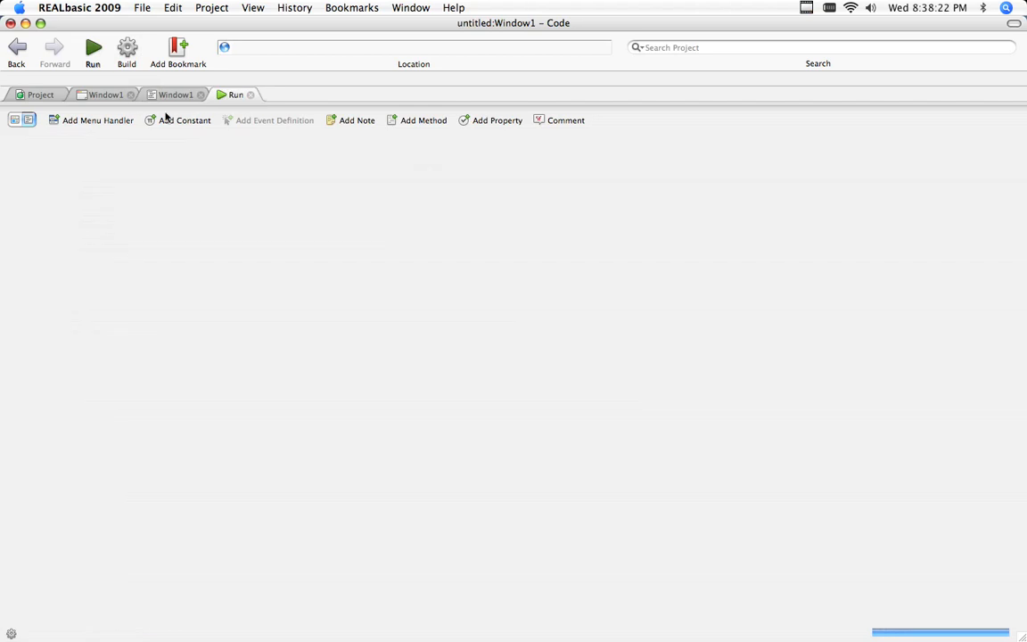
click(91, 49)
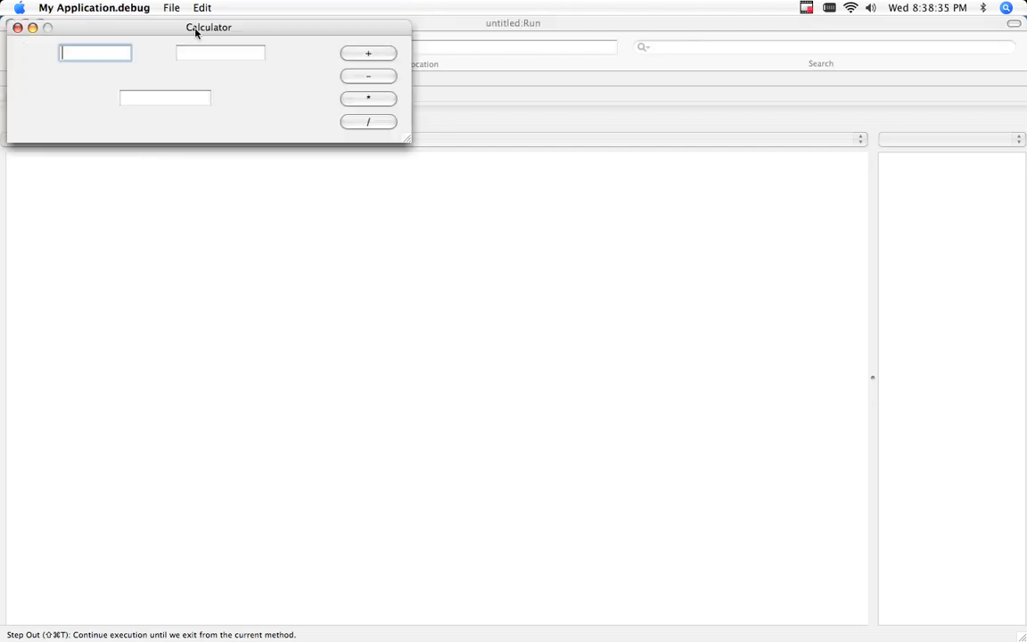
mouse_move(271, 56)
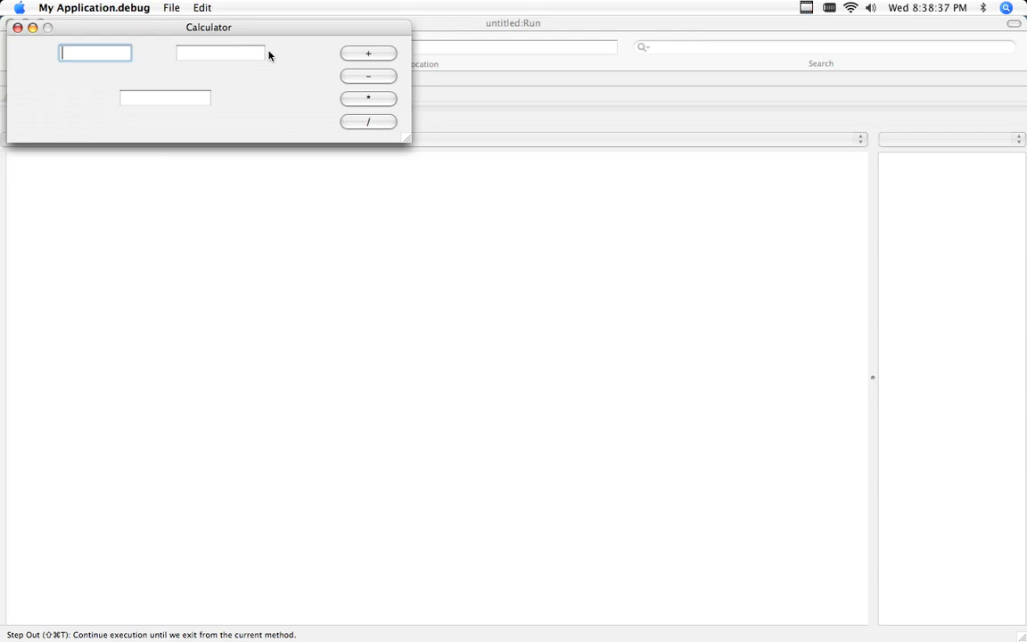
text(1)
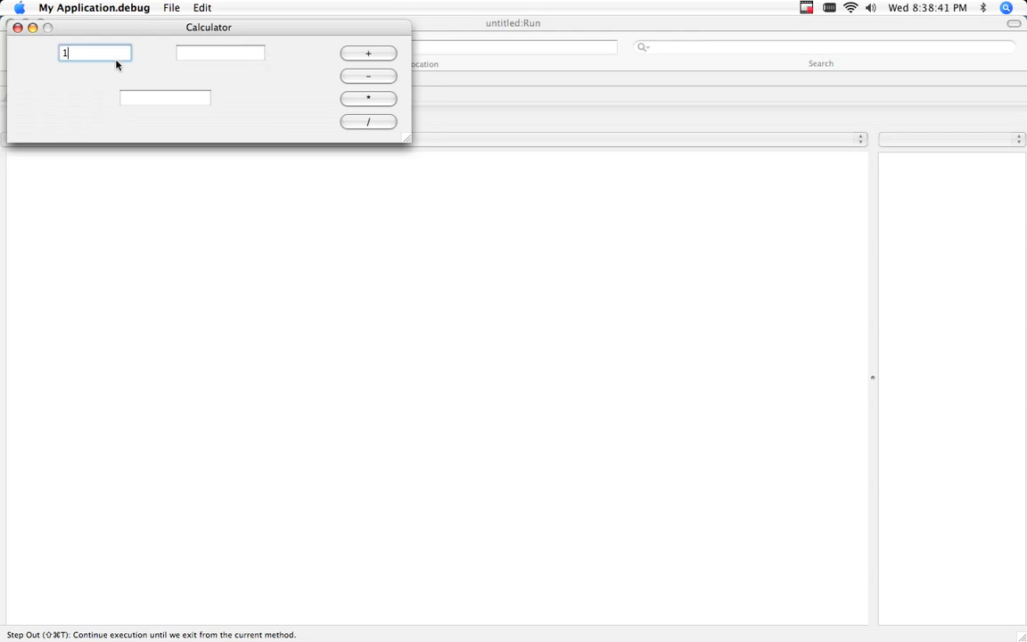
click(220, 56)
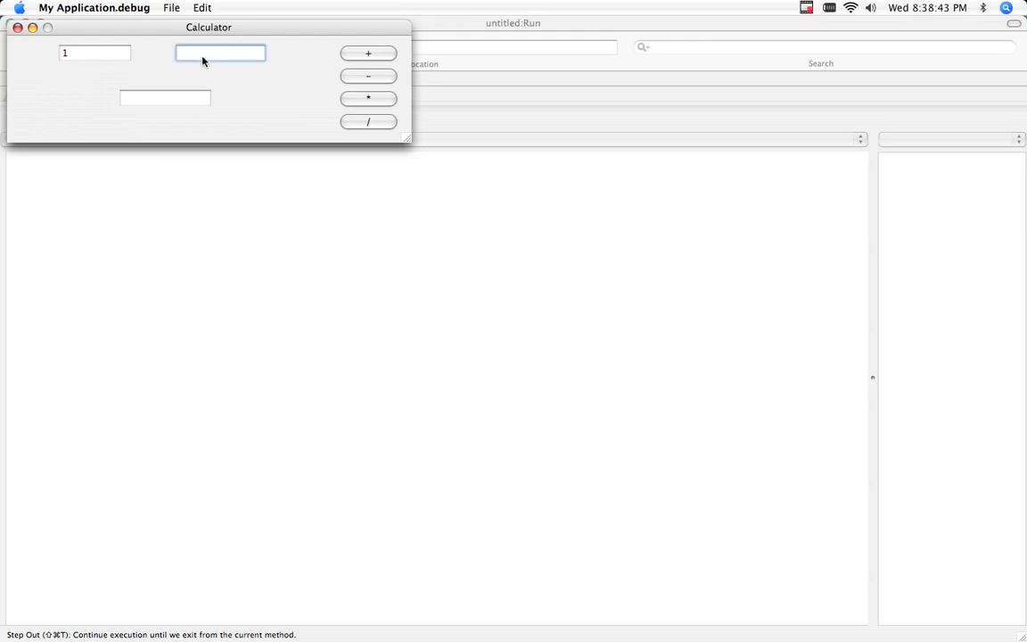
text(1)
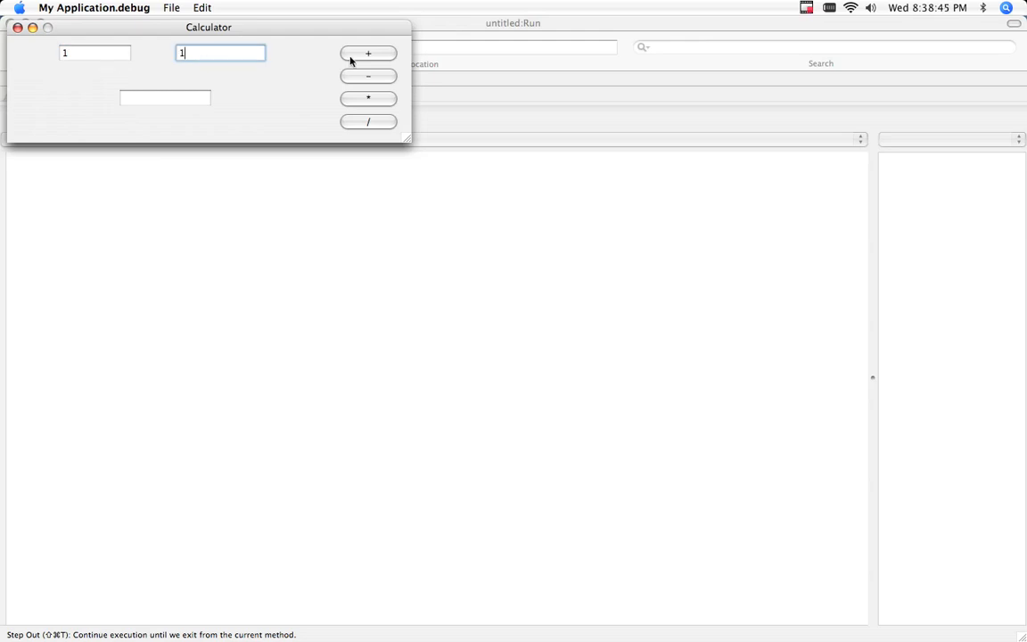
click(366, 54)
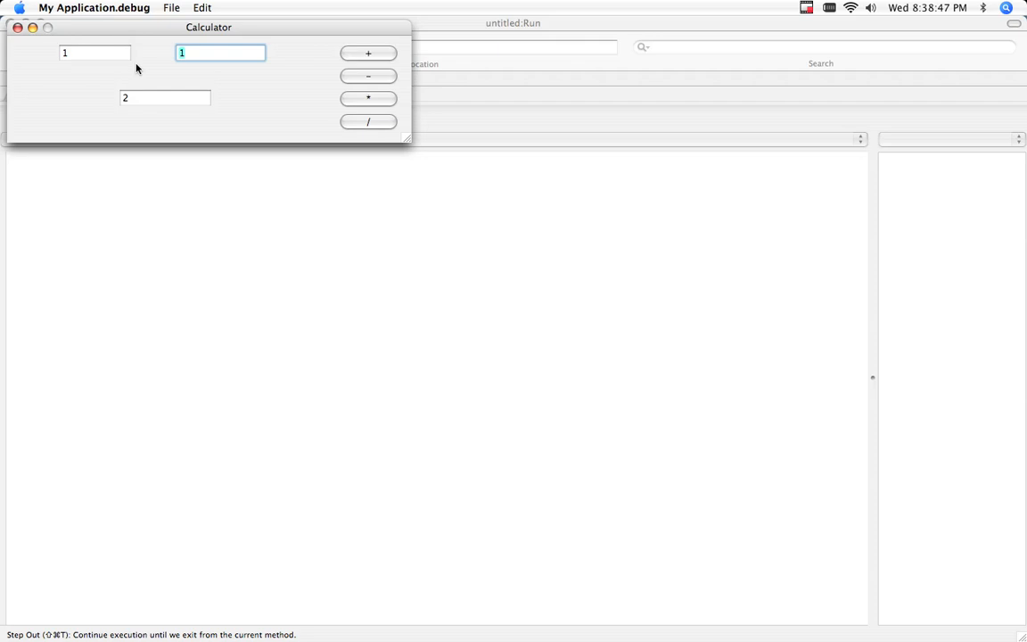
text(5)
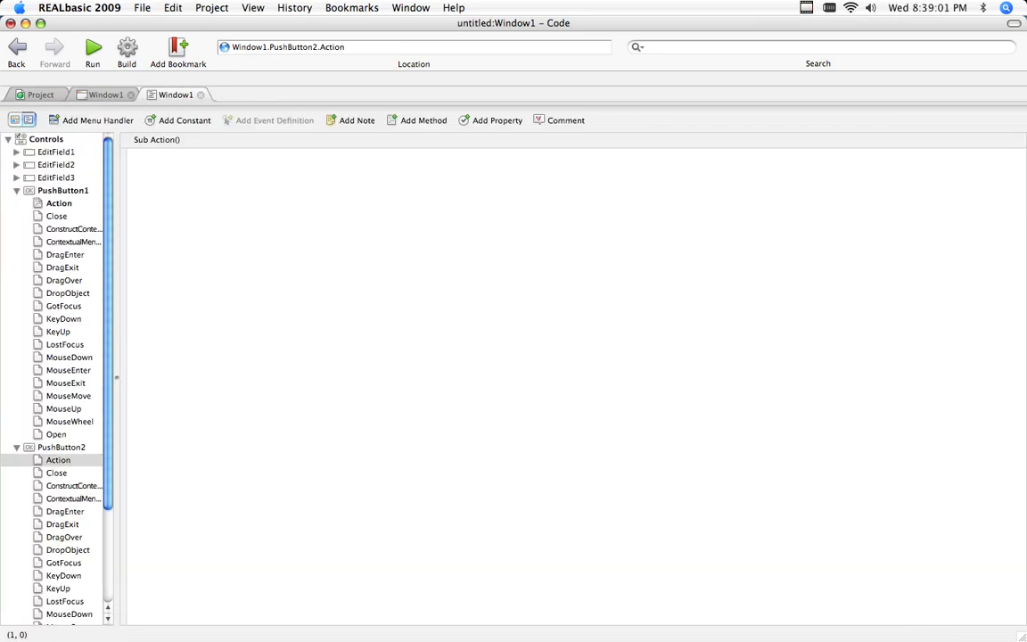
Step: Give PushButton2, 3 and 4 Action lines that subtract, multiply and divide the two fields into editfield3
text(editfield3.text = Str(Val(editfield1.text) + Val(editfield2.text)))
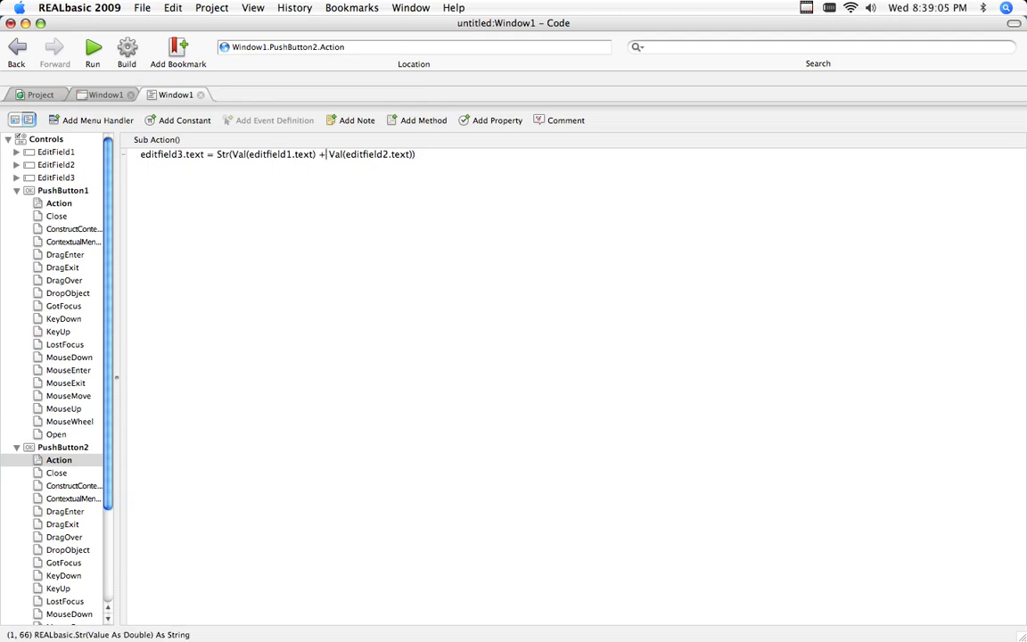
text(-)
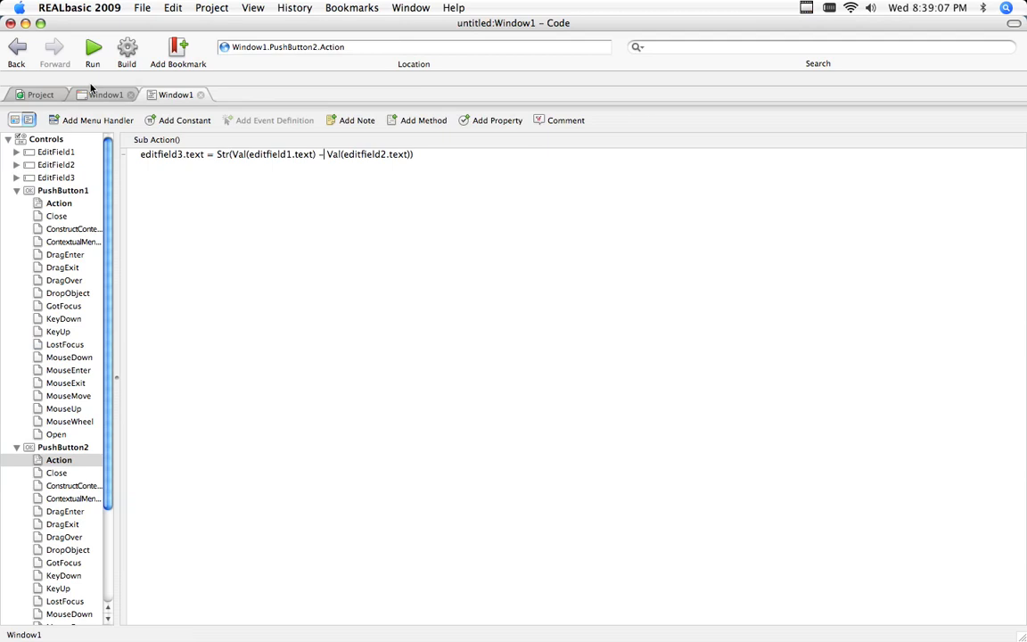
click(56, 631)
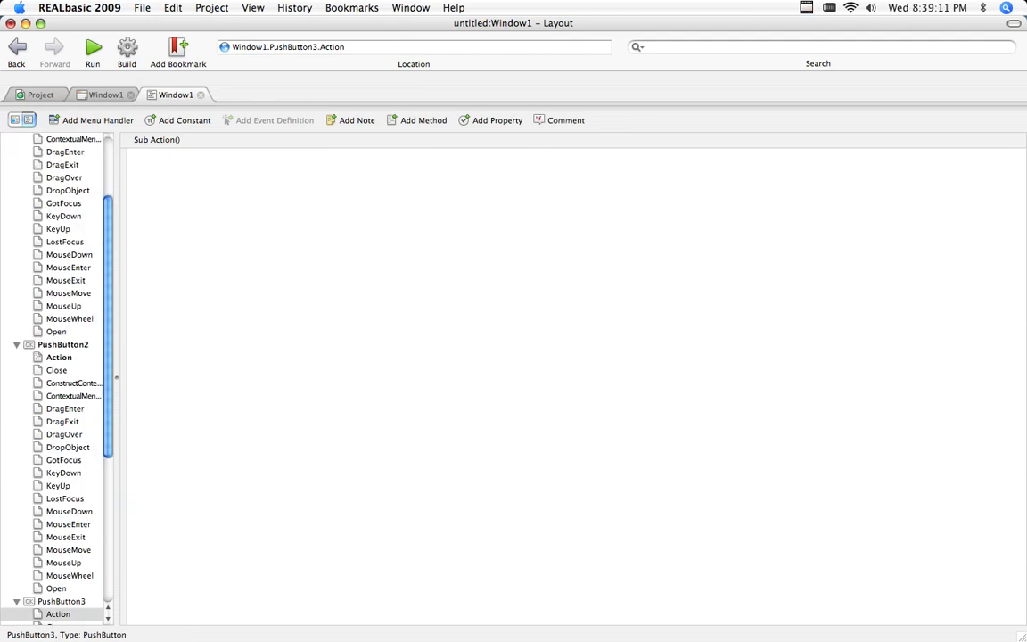
text(editfield3.text = Str(Val(editfield1.text) + Val(editfield2.text)))
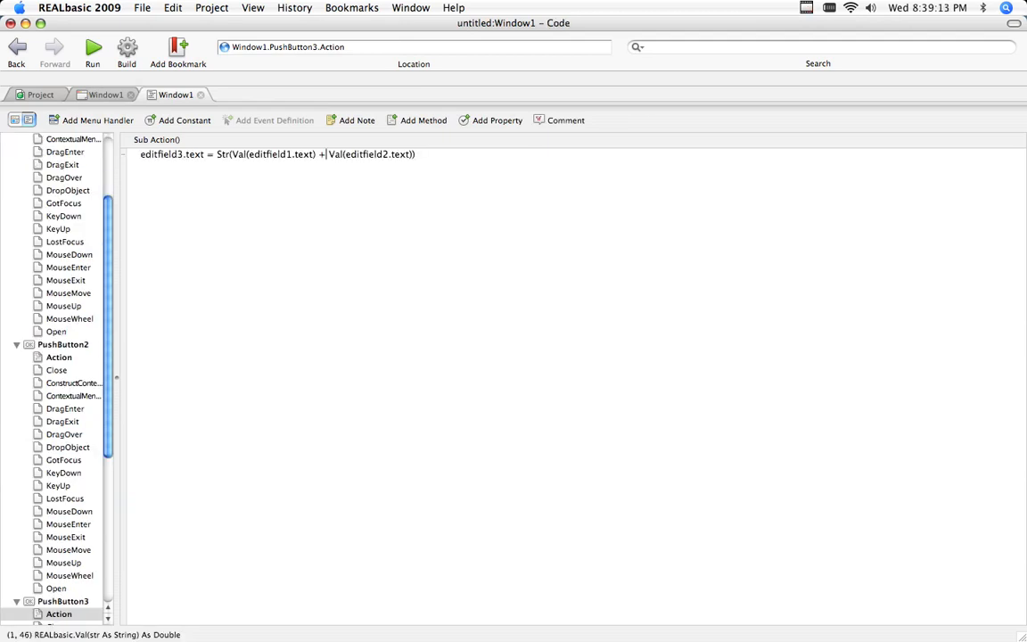
text(*)
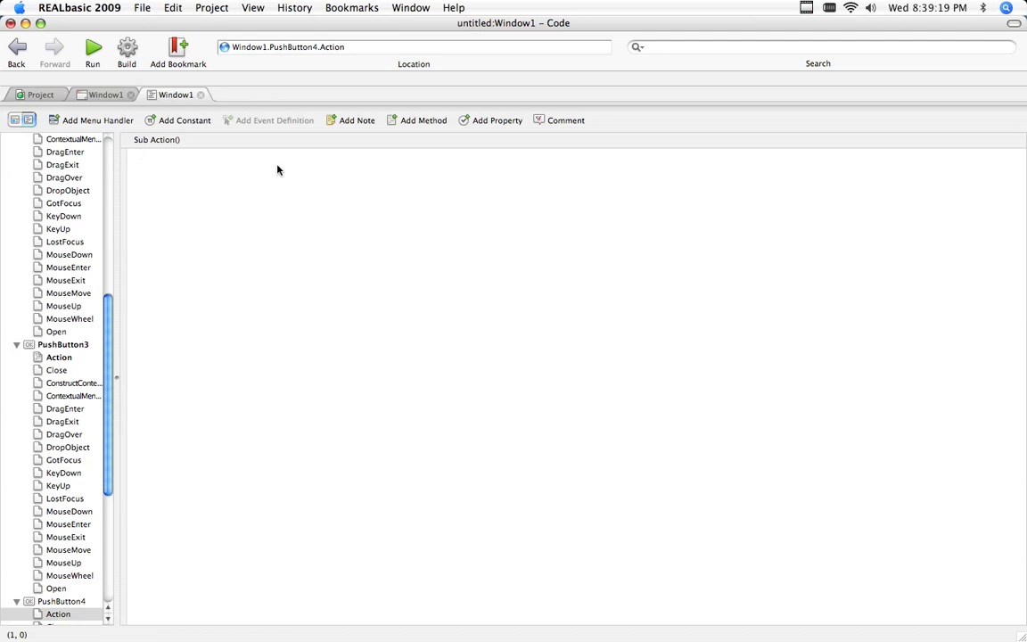
text(editfield3.text = Str(Val(editfield1.text) | Val(editfield2.text)))
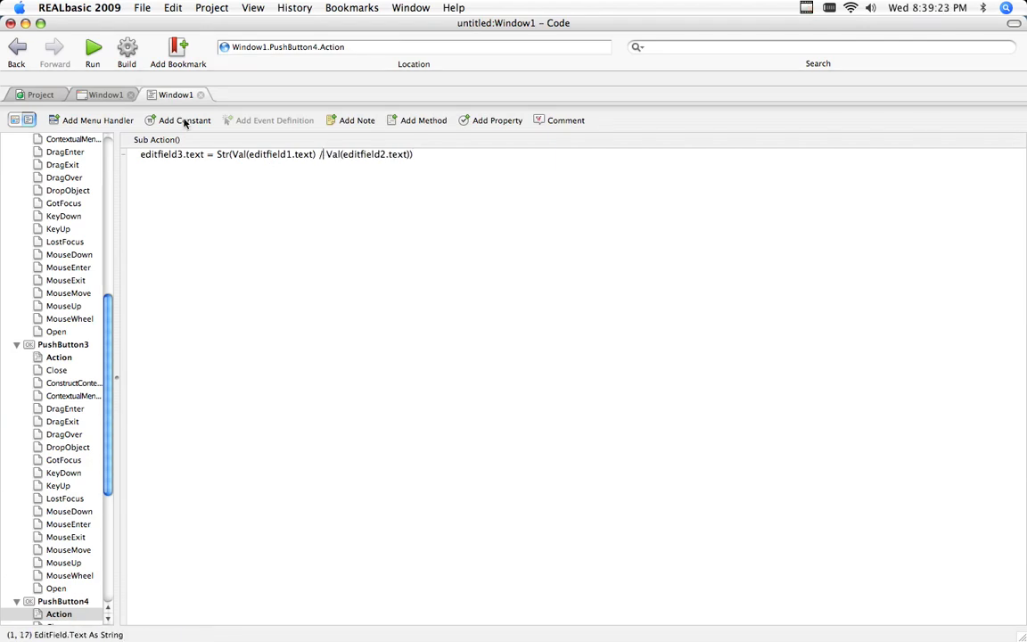
Step: Start a debug run to test all four calculator buttons
click(92, 47)
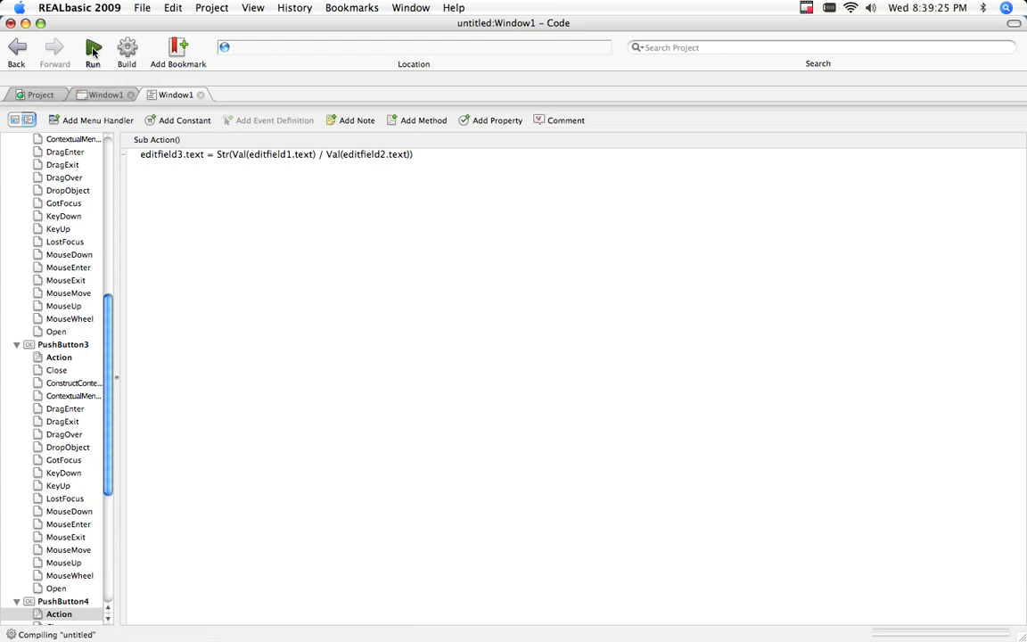
click(92, 47)
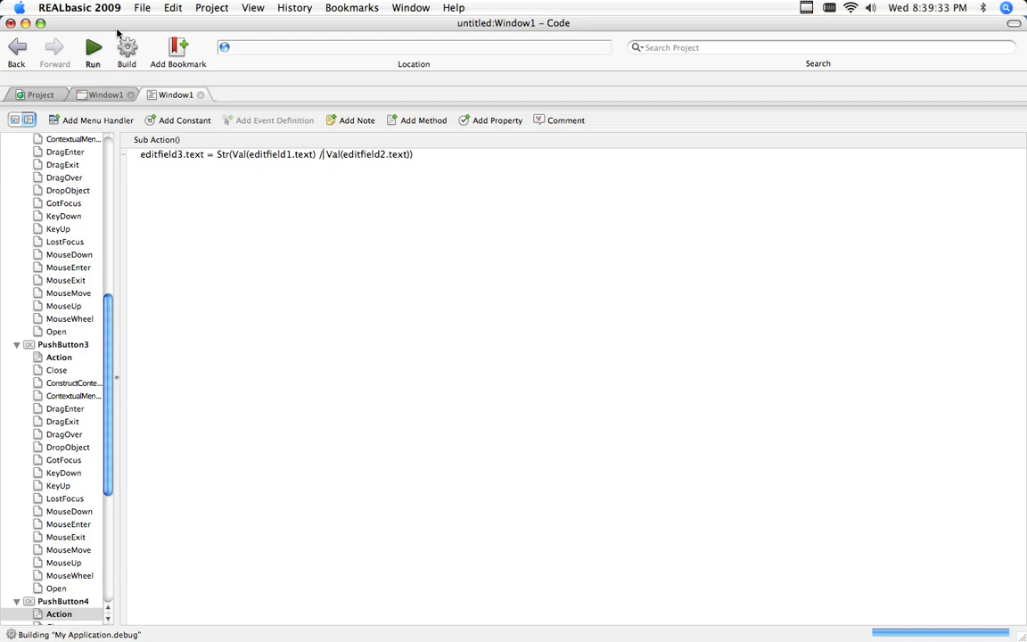
Step: With 2 and 2 entered, confirm + gives 4, - gives 0 and * gives 4, then try /
click(93, 46)
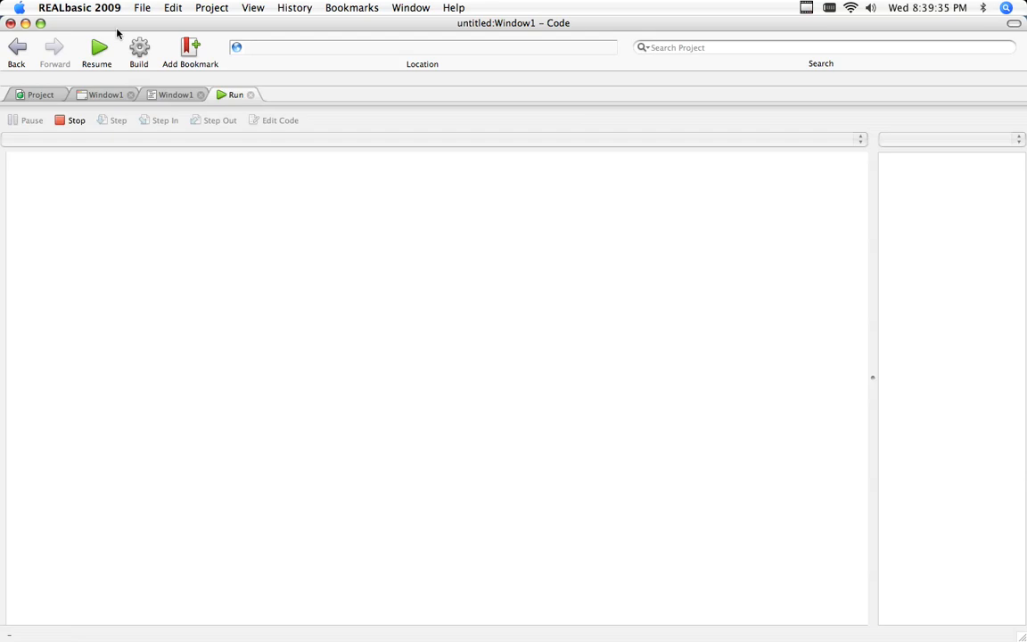
click(96, 47)
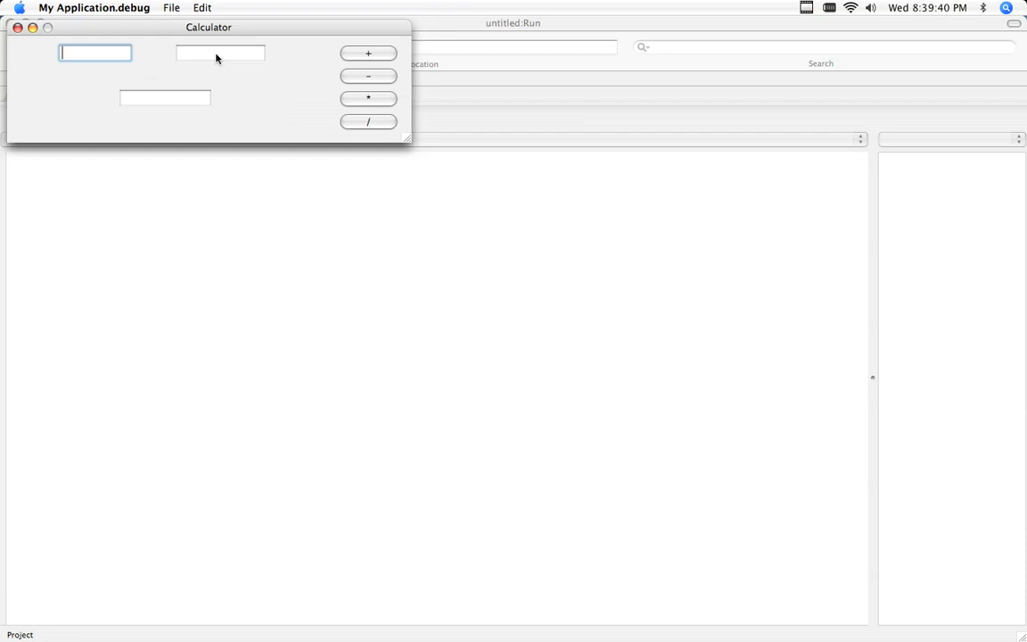
click(368, 54)
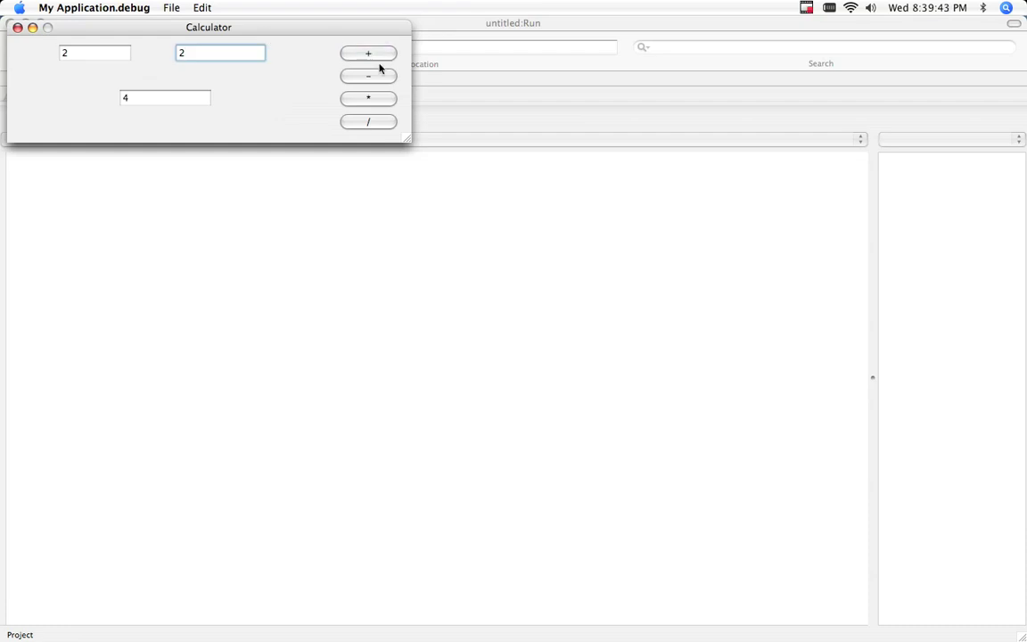
click(368, 76)
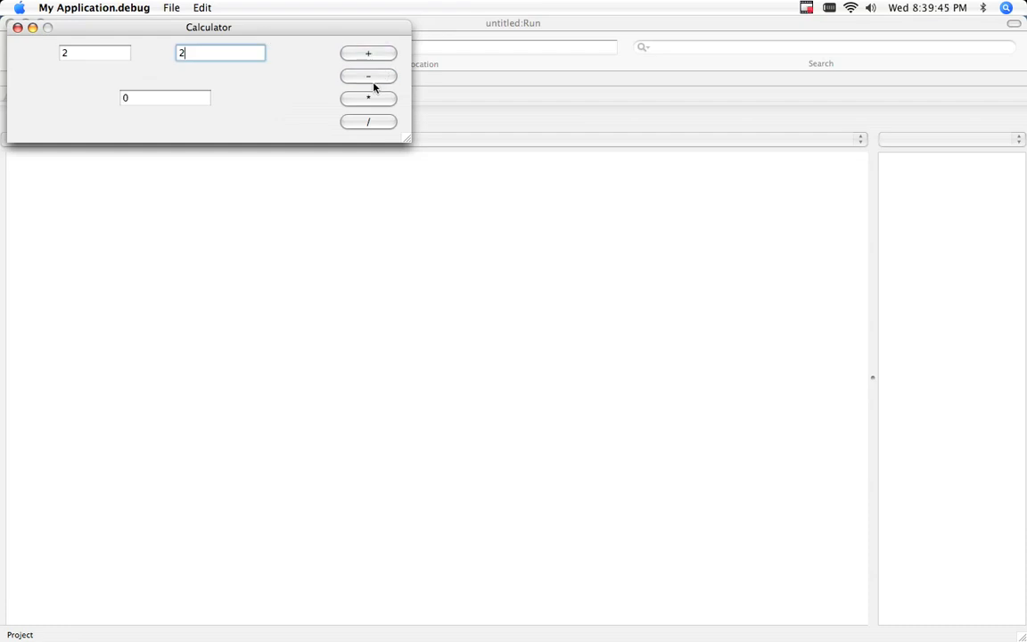
click(369, 99)
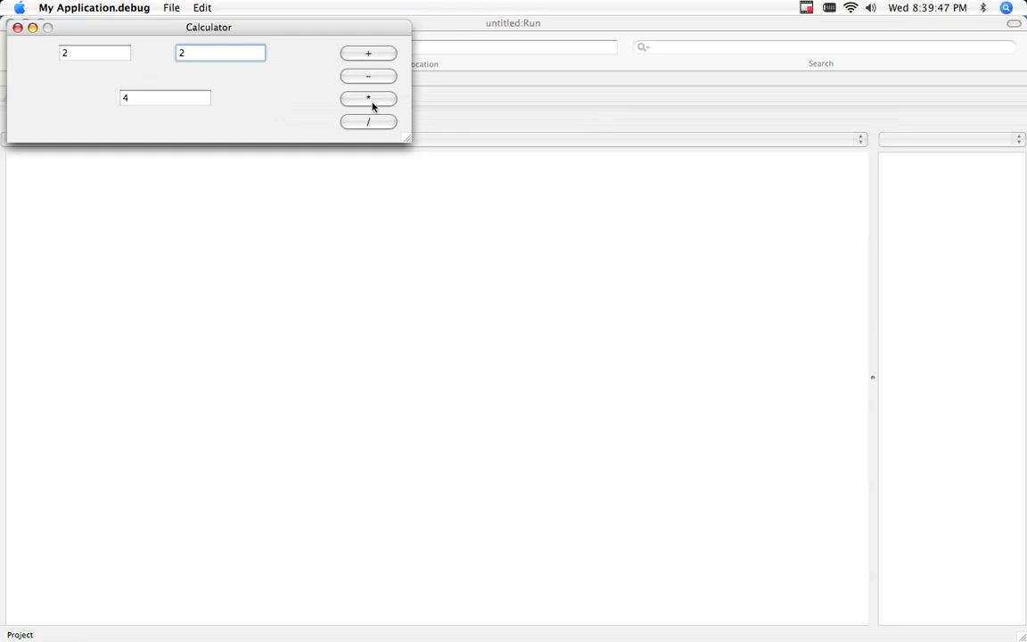
click(369, 122)
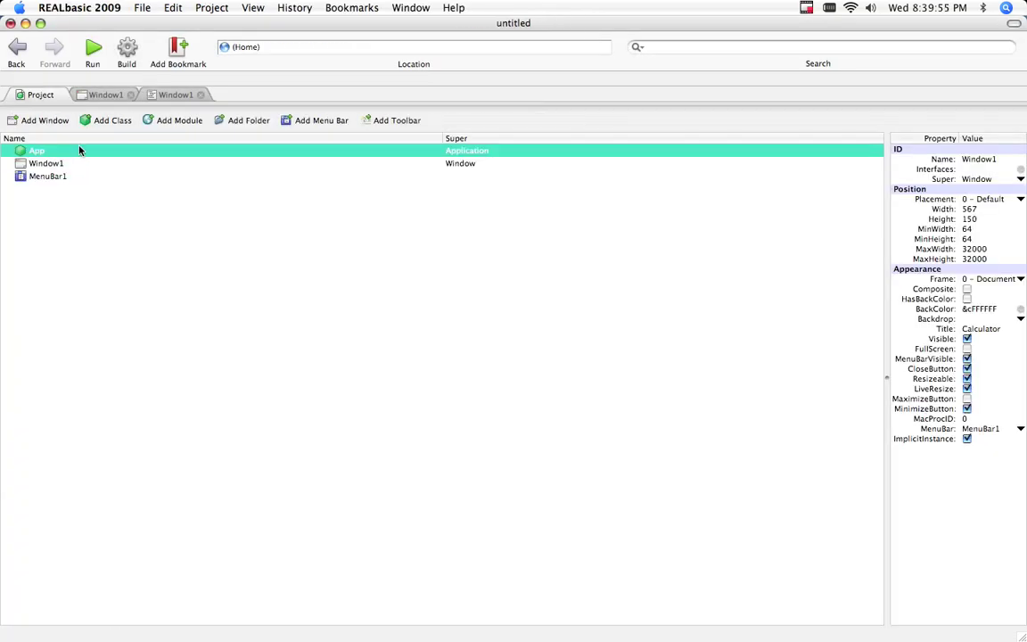
Step: Enter 'Calculator' as the App's MacOSXAppName in the Project tab
click(37, 150)
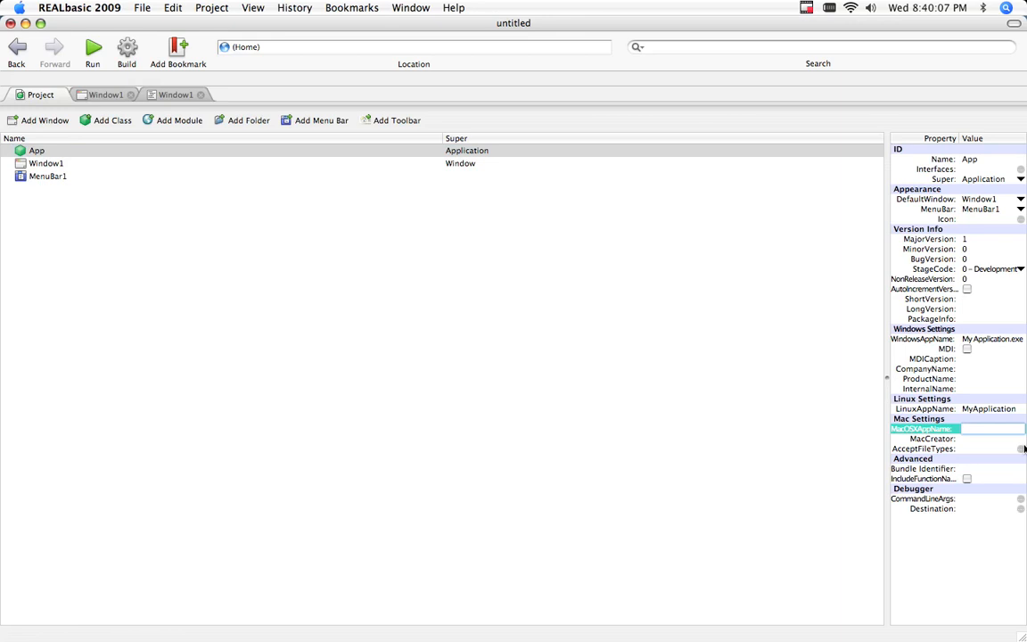
text(Calculator)
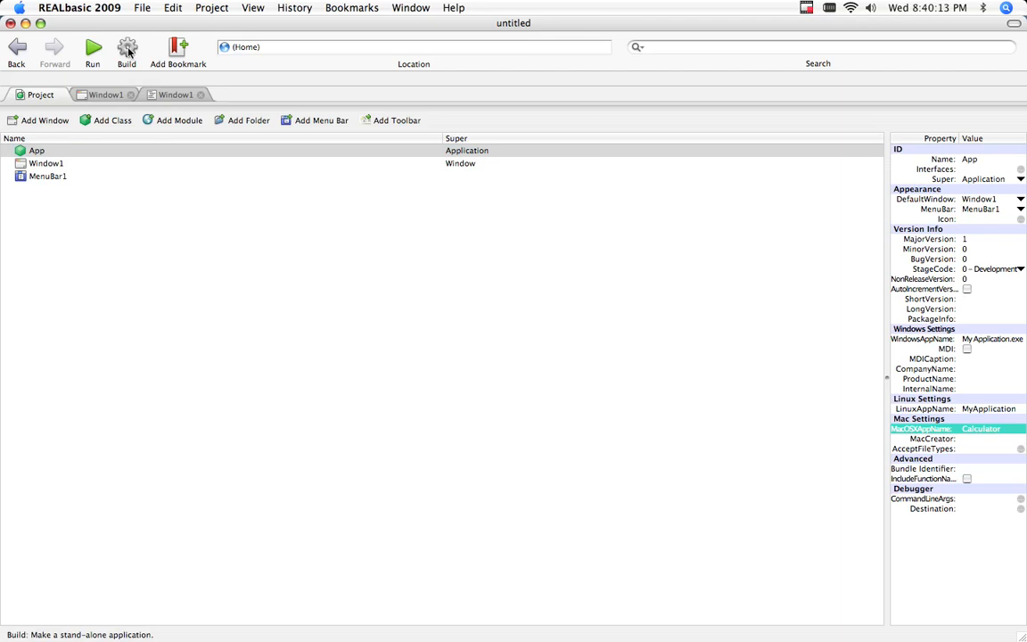
Step: Build the Calculator project as a standalone Mac OS X (Universal) application
click(127, 48)
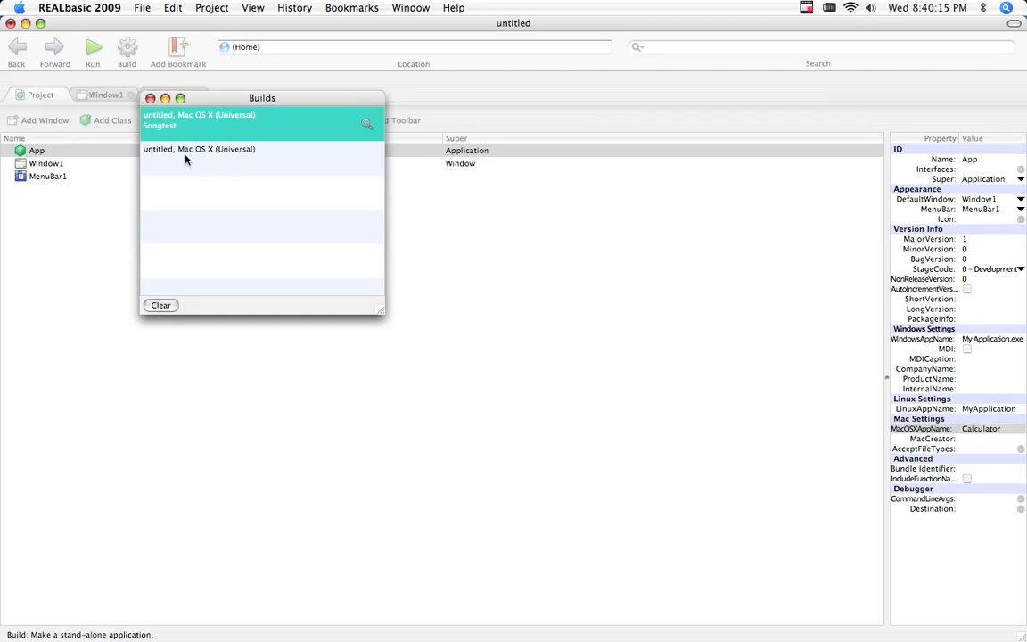
mouse_move(182, 163)
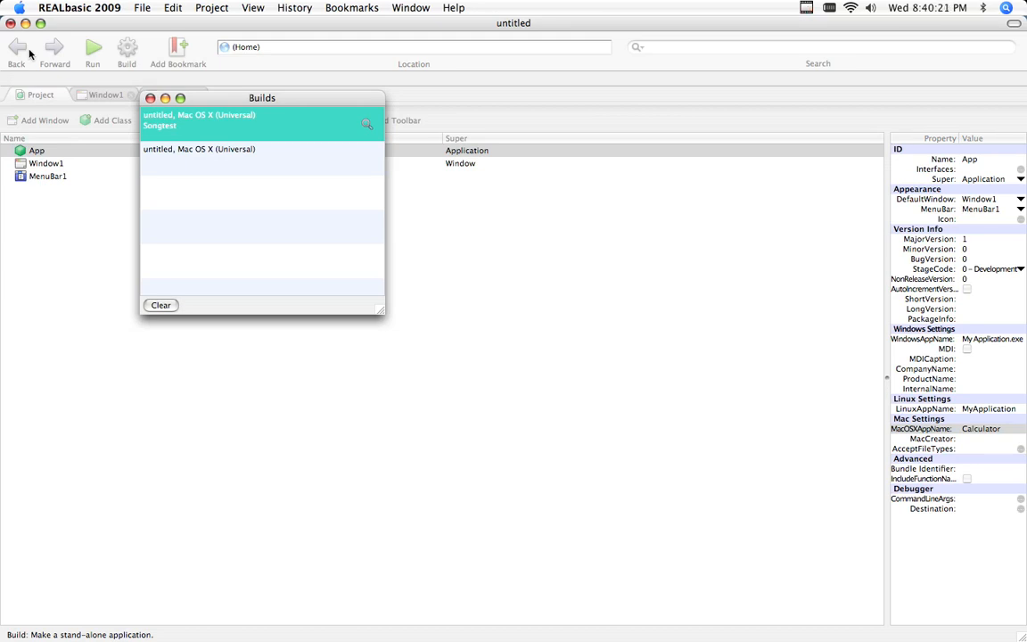
click(118, 49)
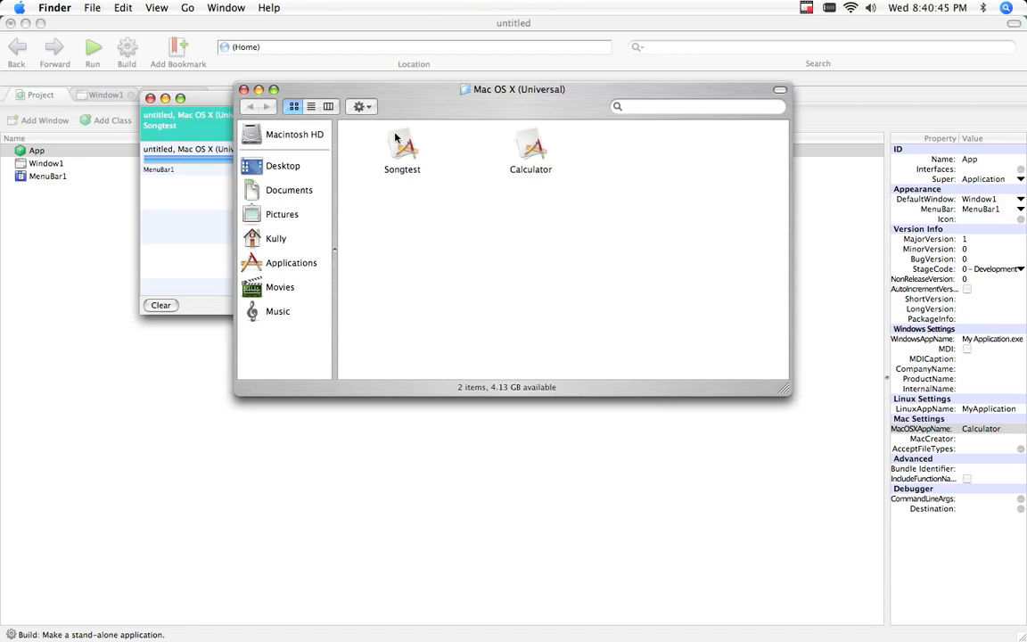
Step: Launch the built Calculator application from the Mac OS X (Universal) Finder folder
click(529, 145)
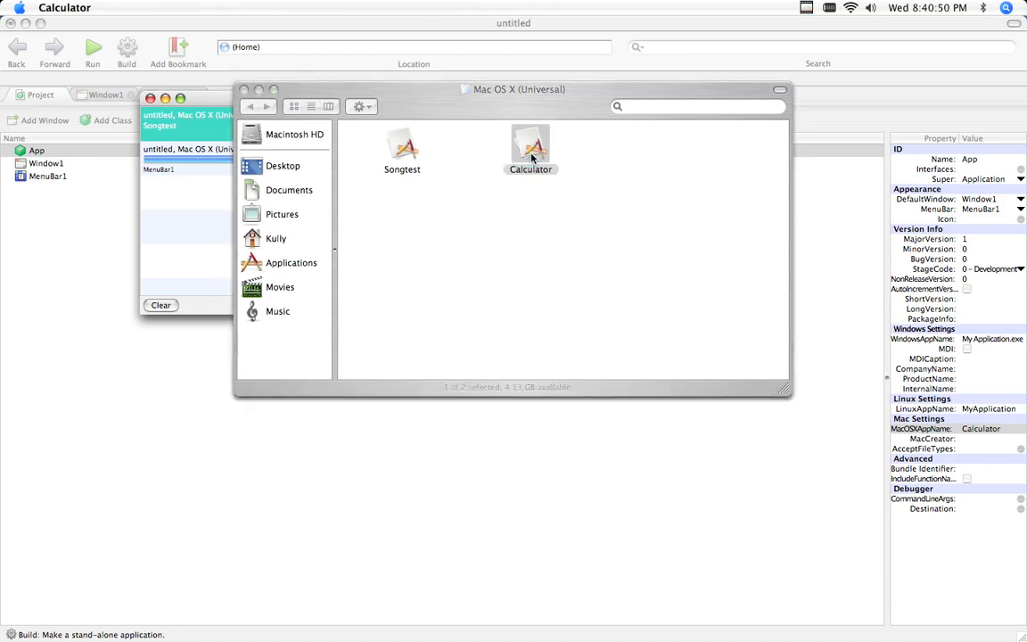
double_click(530, 143)
text(432)
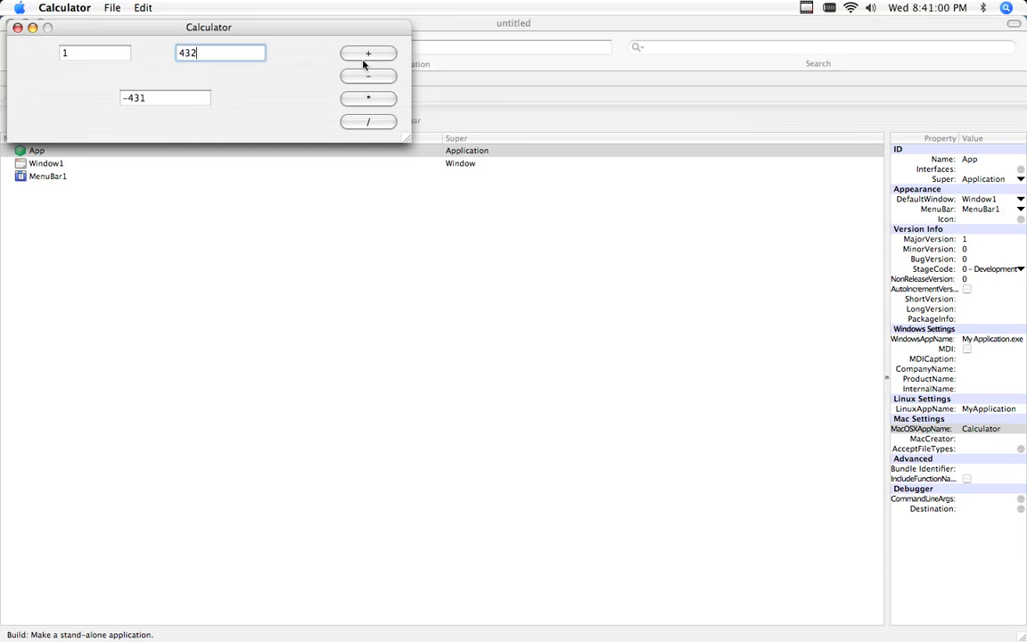
Step: Divide 1 by 432 in the standalone Calculator to get 0.0023148
click(367, 122)
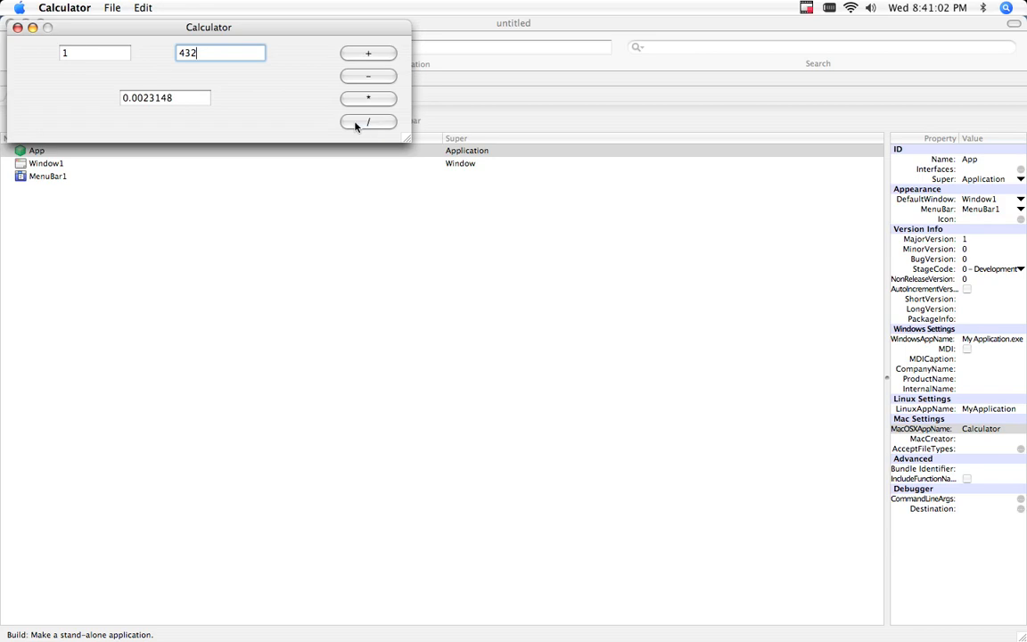